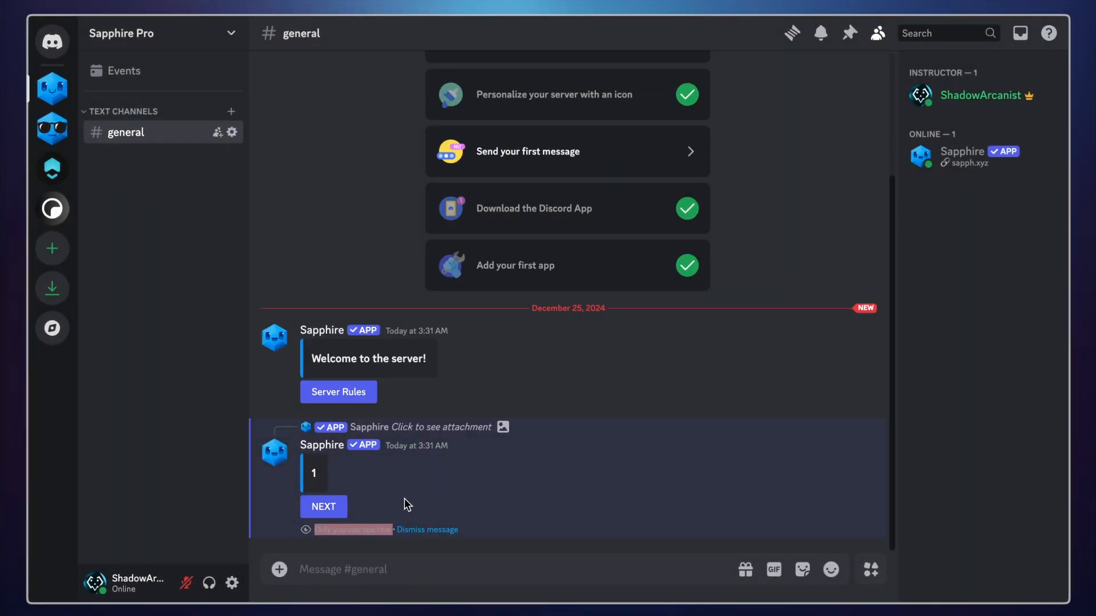
Advance the private Sapphire message in #general to page 2 via its NEXT button
left_click(323, 507)
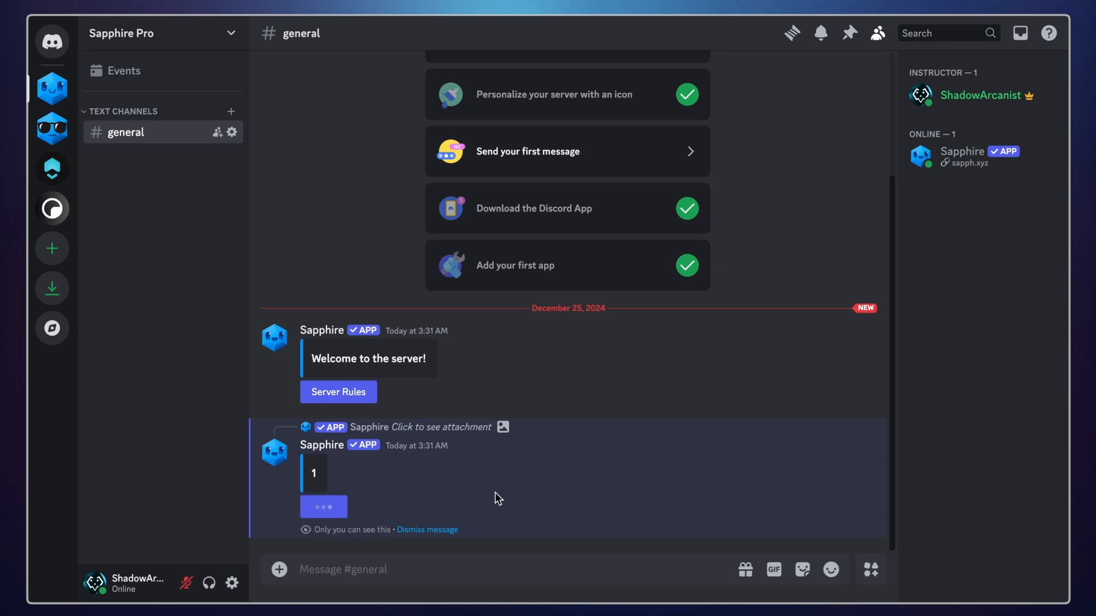
left_click(323, 506)
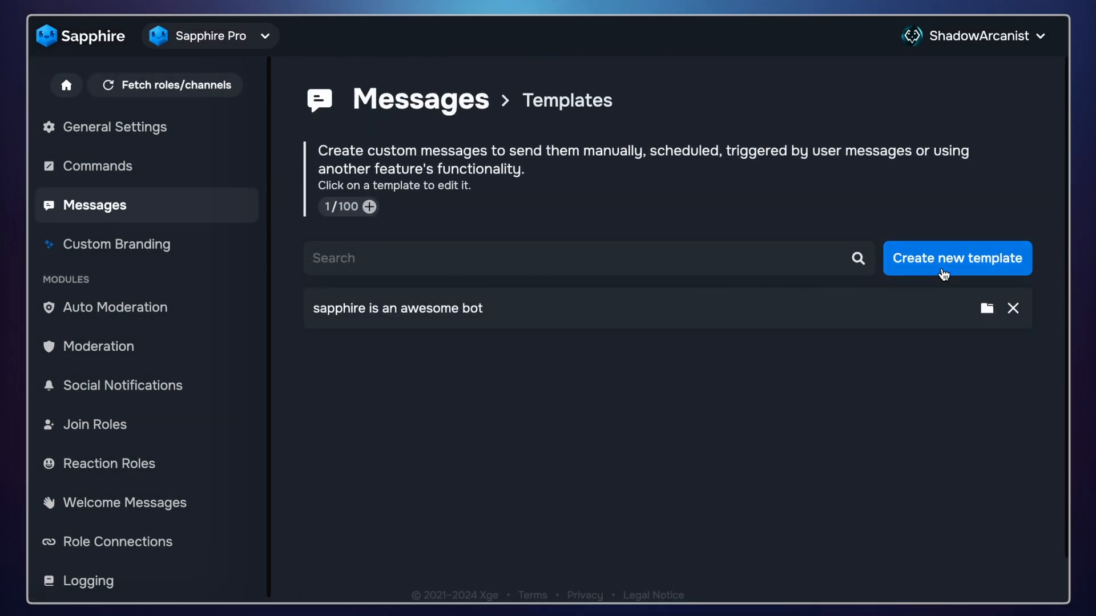
Create a new message template named 'main message'
left_click(956, 258)
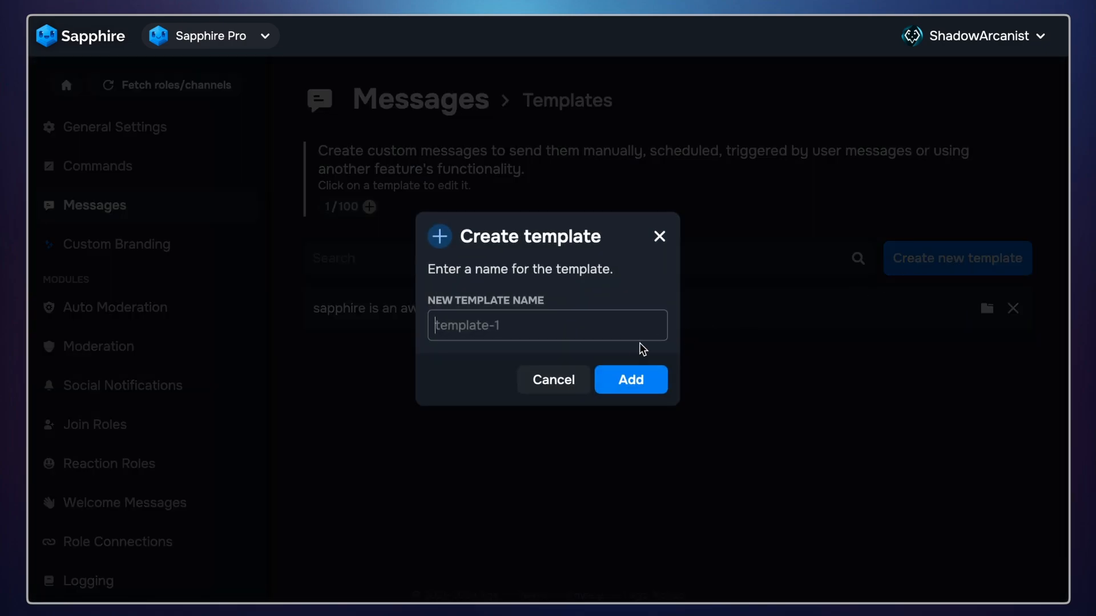
type("m")
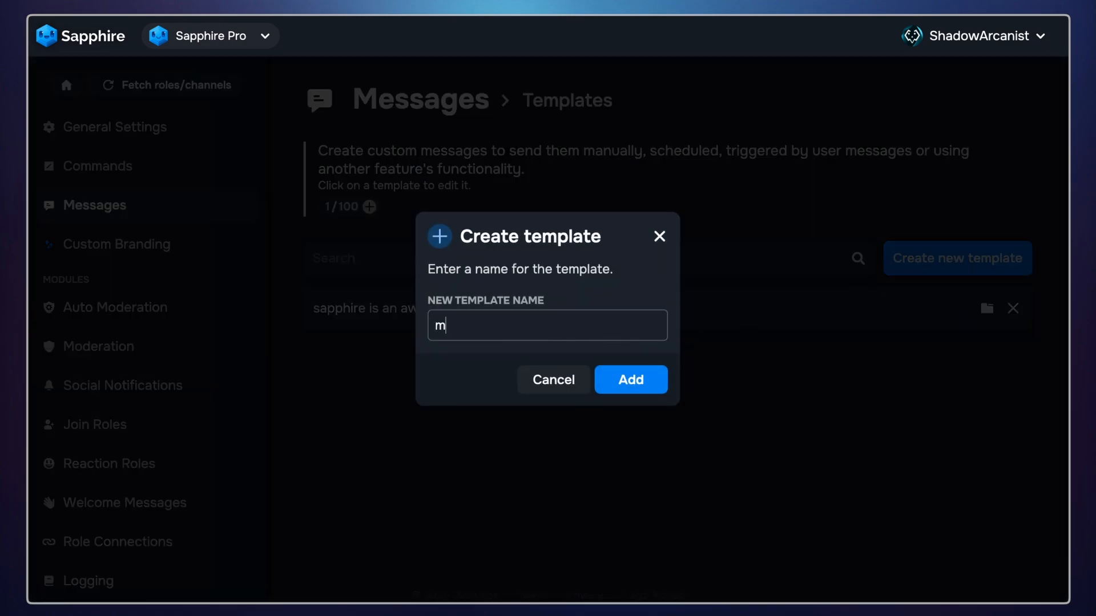
type("ain message")
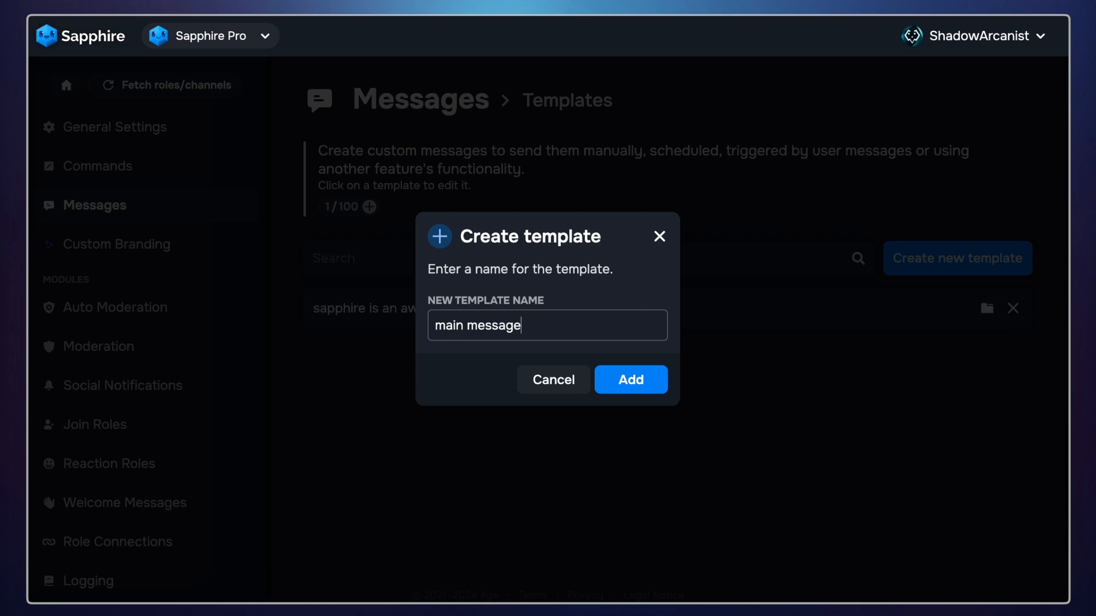
left_click(627, 379)
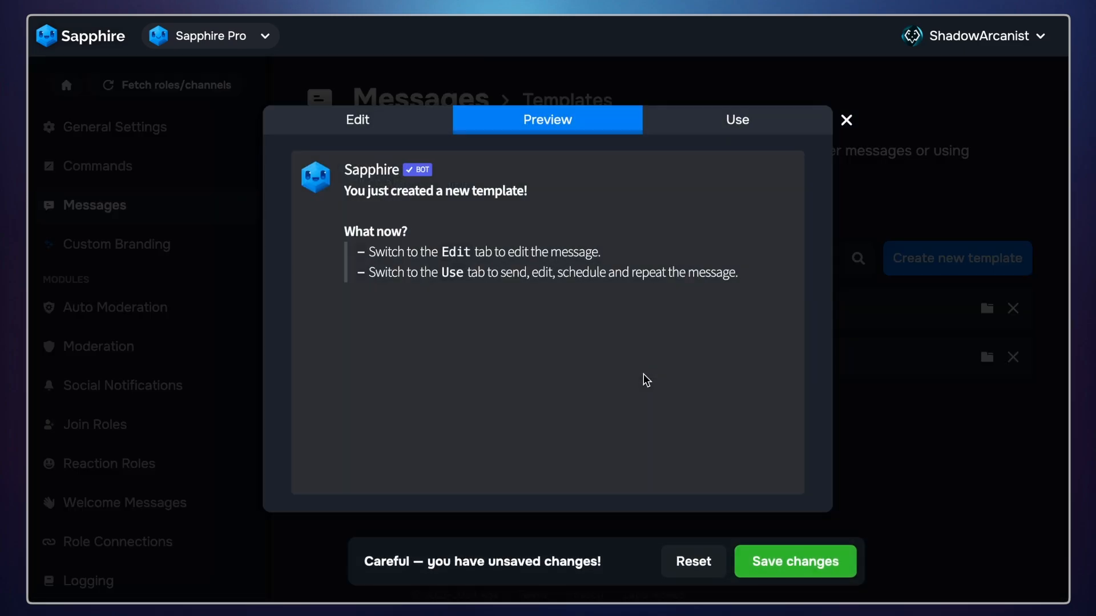
Replace the content with an embed titled 'Welcome to the server!' and a 'Server Rules' button
left_click(357, 120)
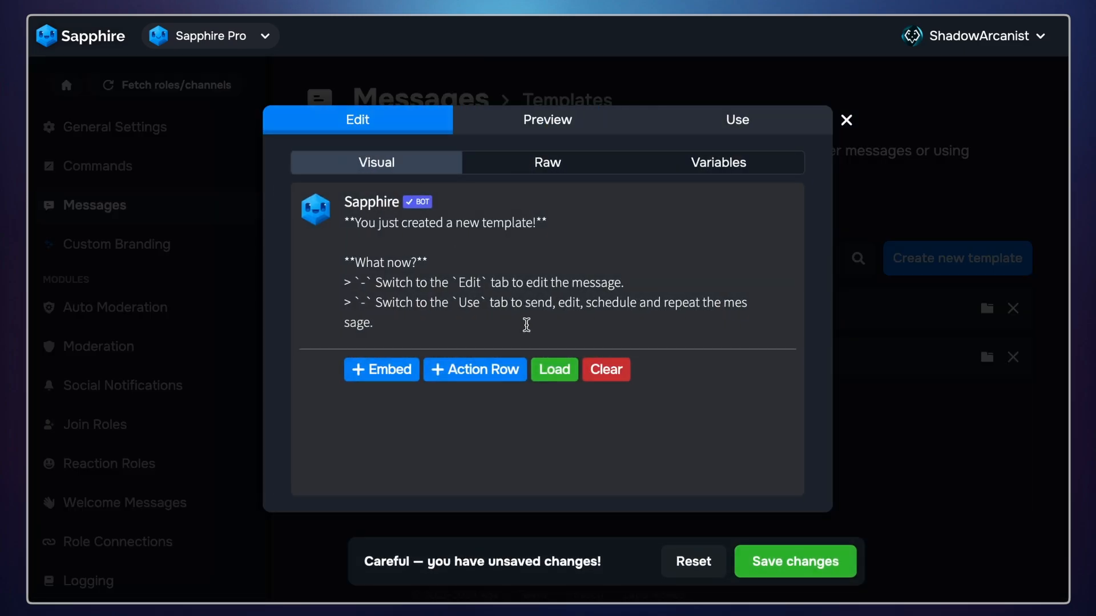
left_click(381, 370)
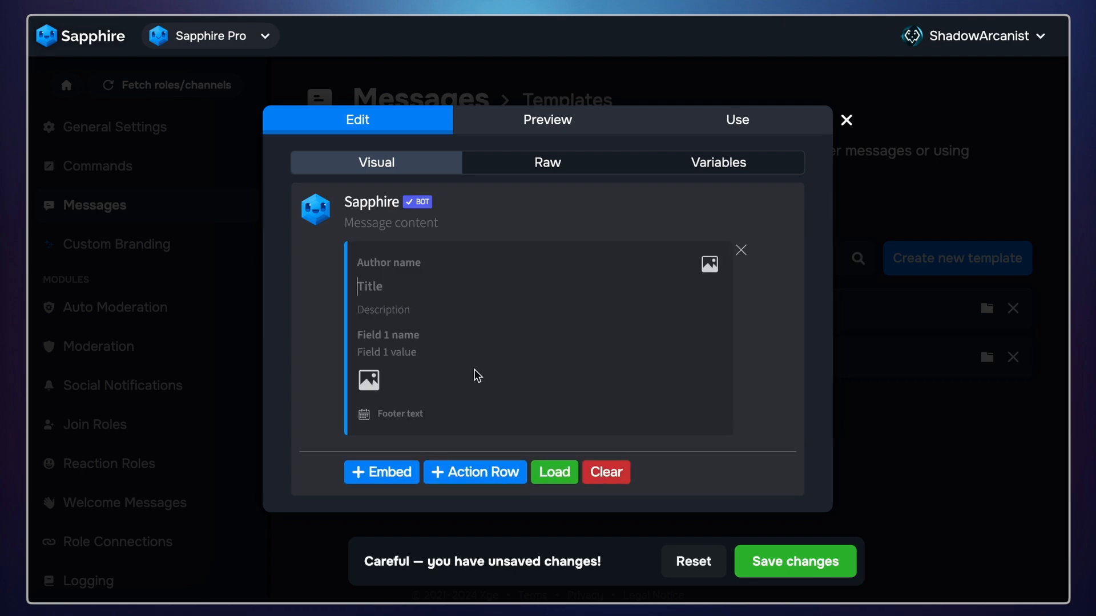
type("Welcome t")
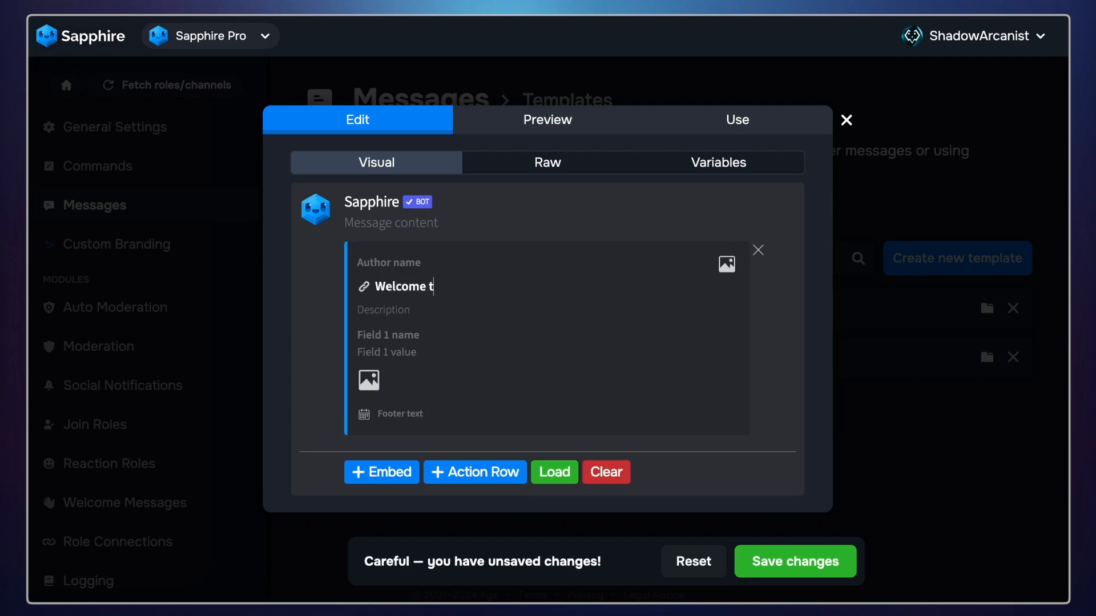
type("o the server!")
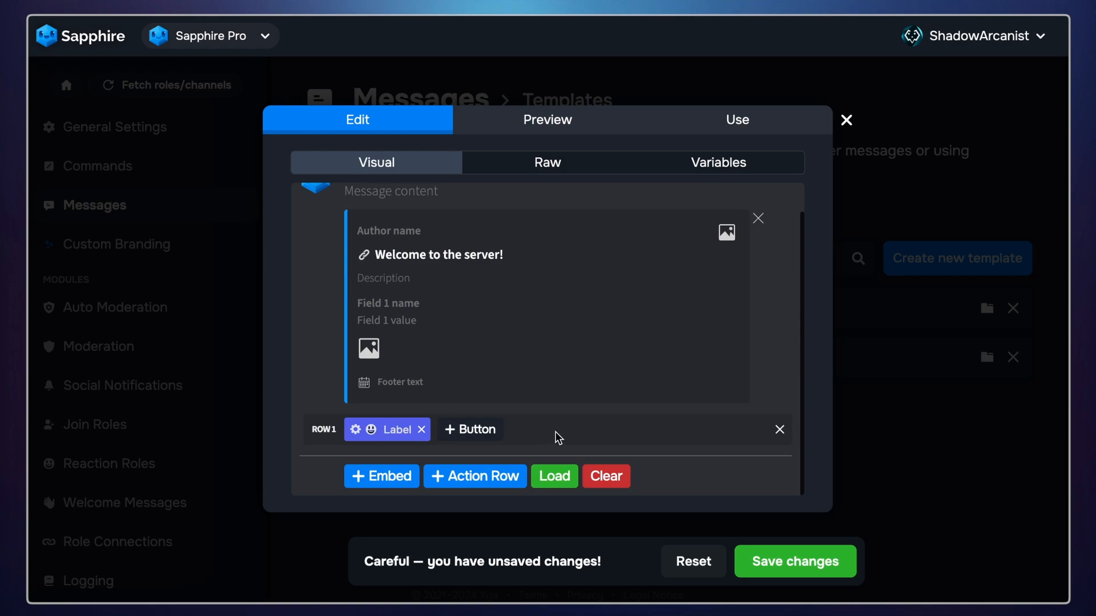
type("Server Rules")
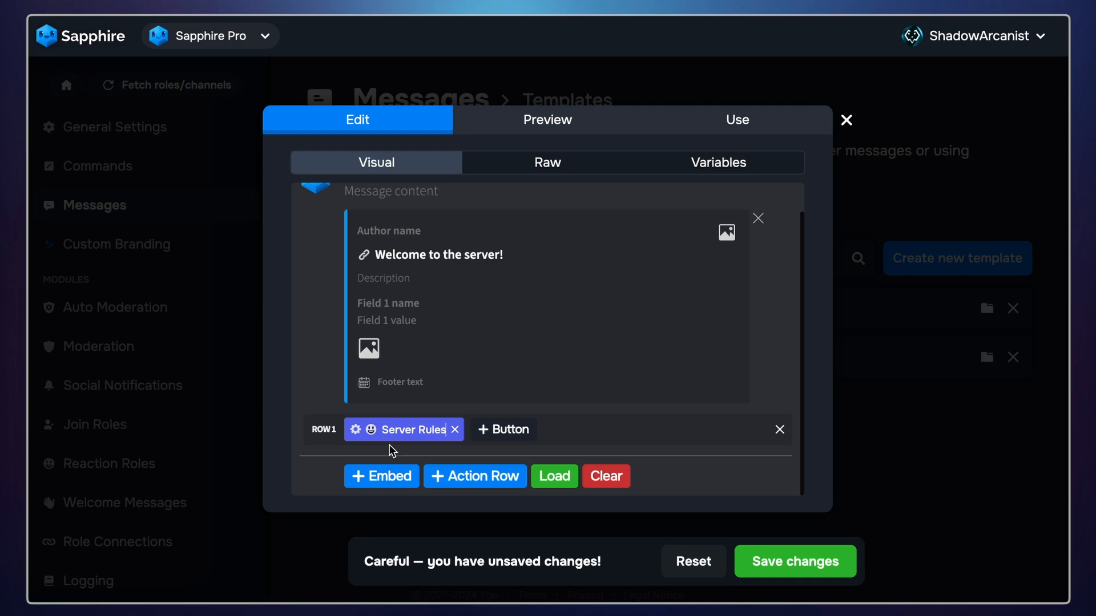
mouse_move(357, 503)
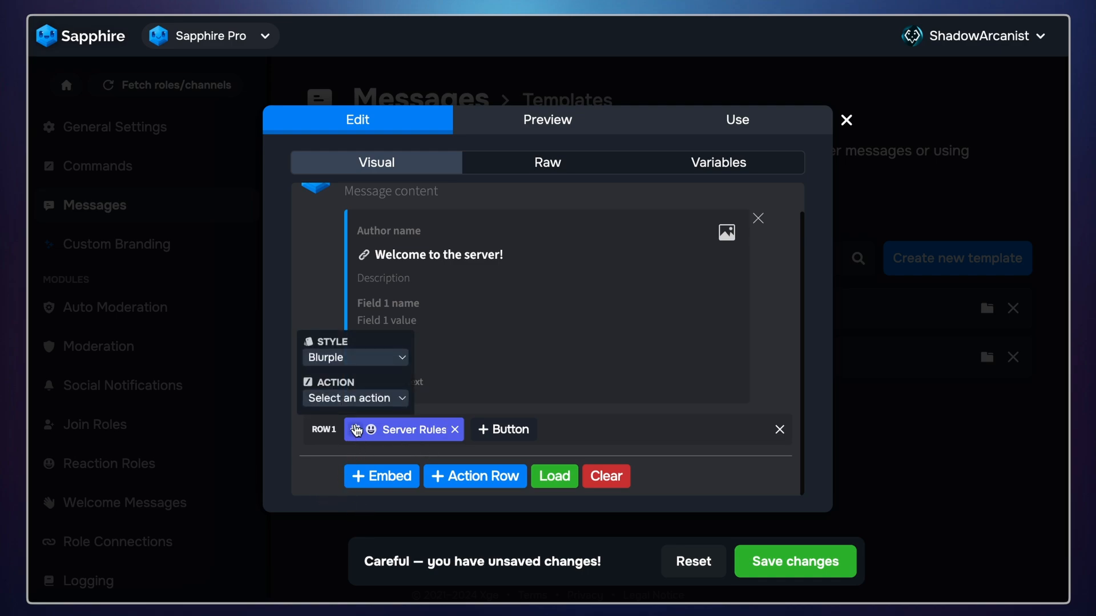
Link the Server Rules button to a new action named 'rules button'
left_click(355, 397)
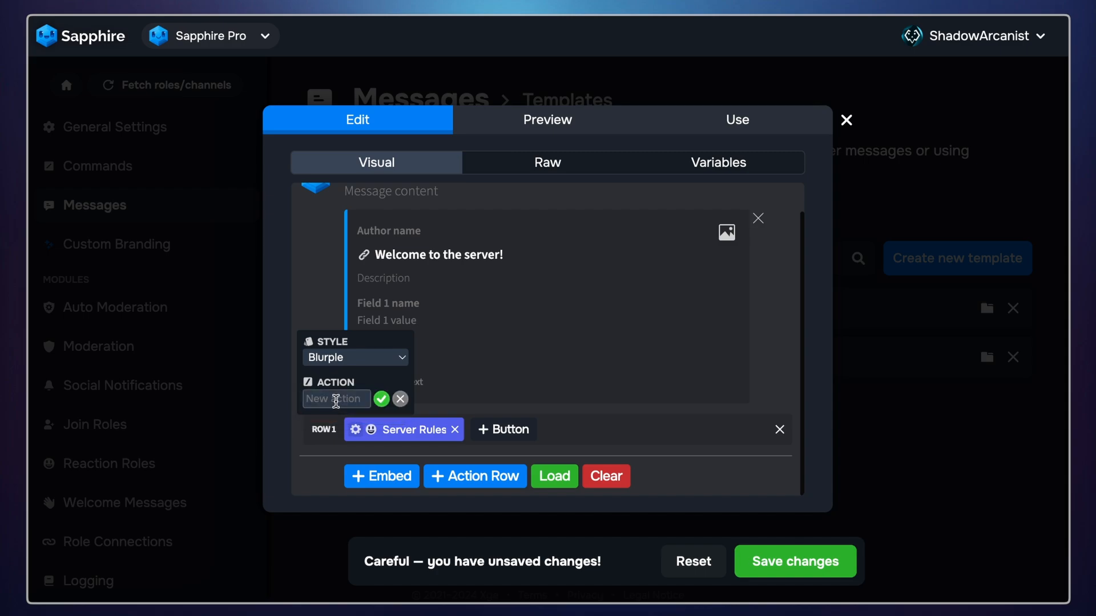
type("se")
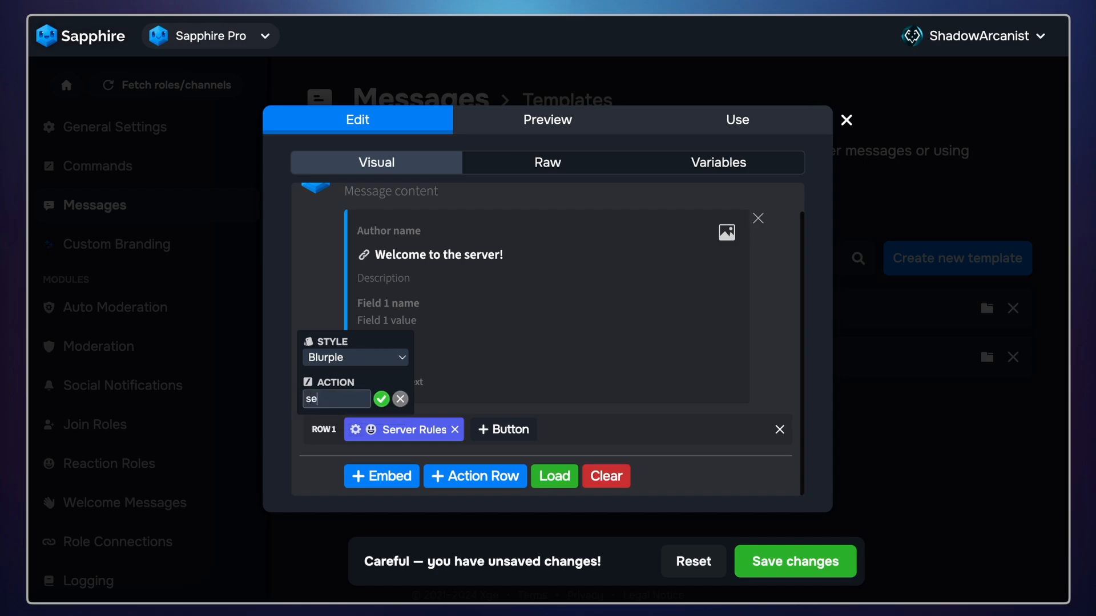
type("rules bu")
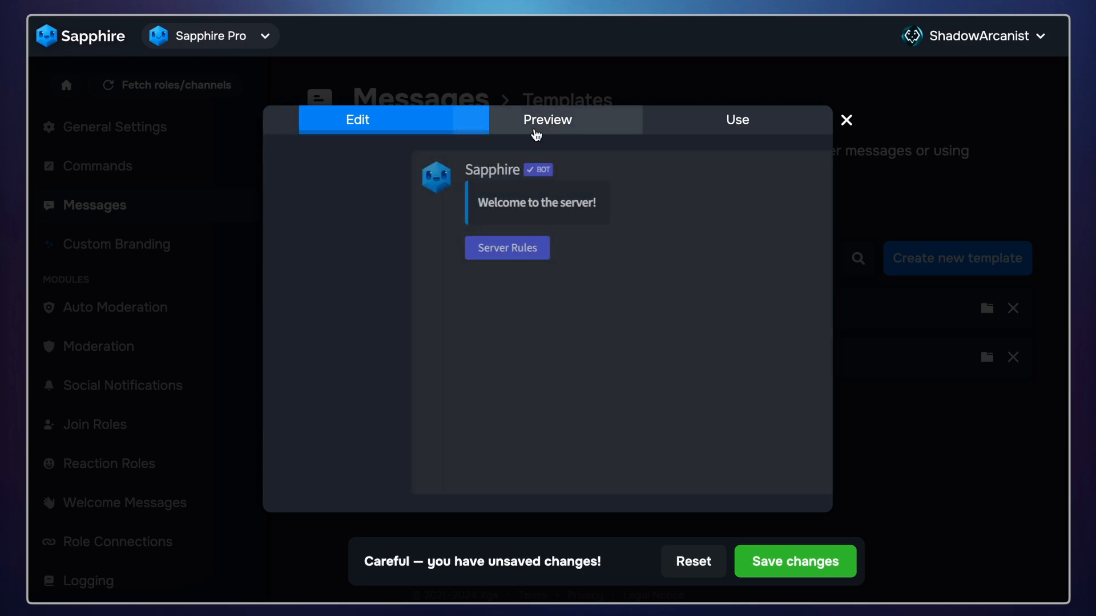
Save the main message template and start a new template named '1'
left_click(547, 119)
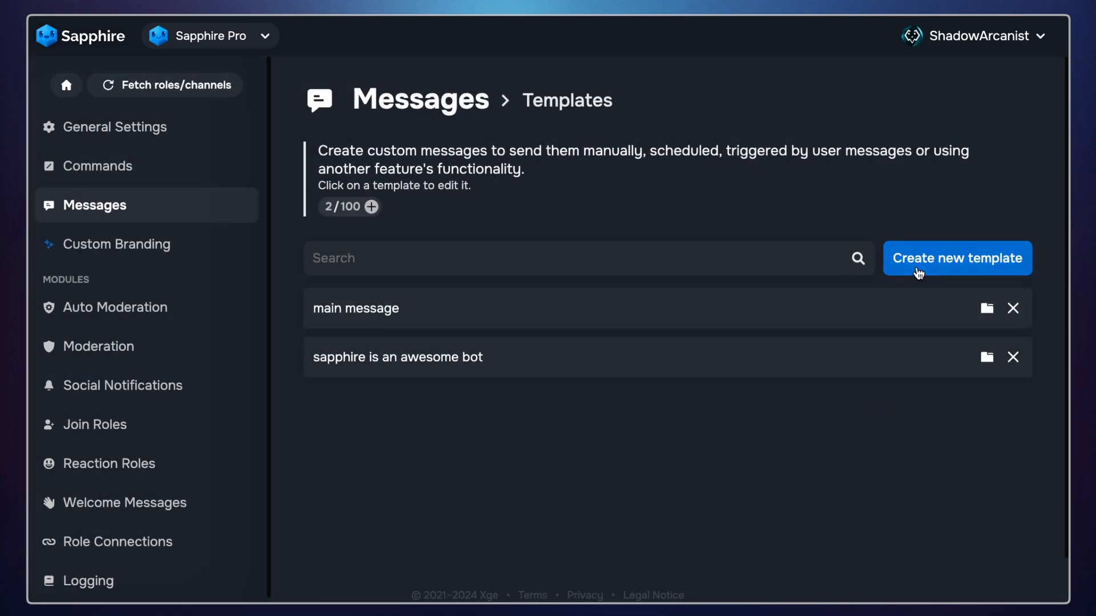
left_click(956, 258)
type("1")
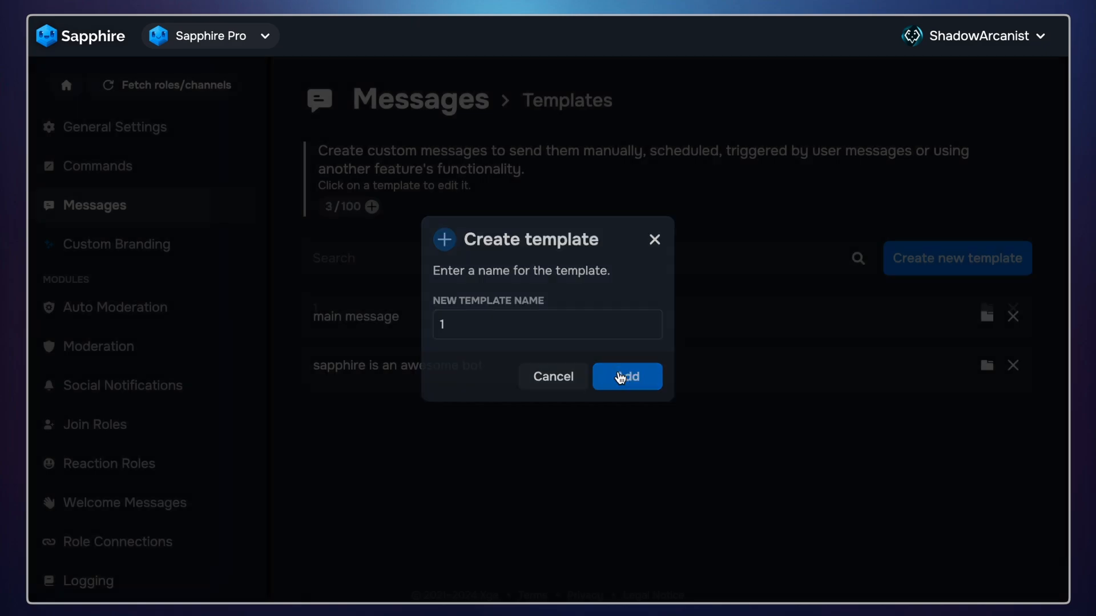
Add template 1 with an embed titled '1' and an action row holding a NEXT button
left_click(627, 376)
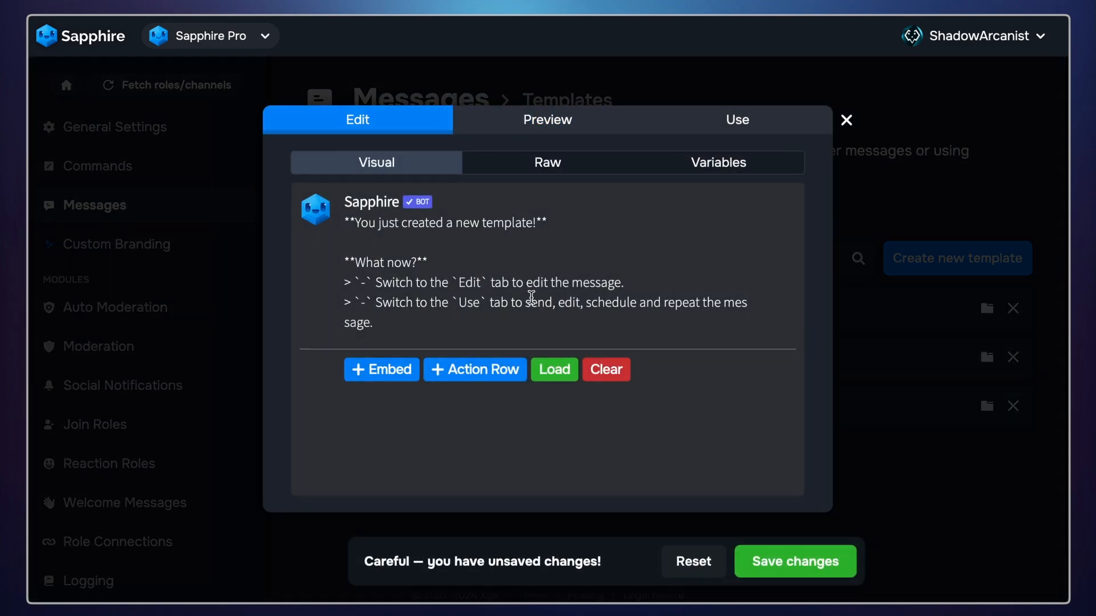
left_click(382, 369)
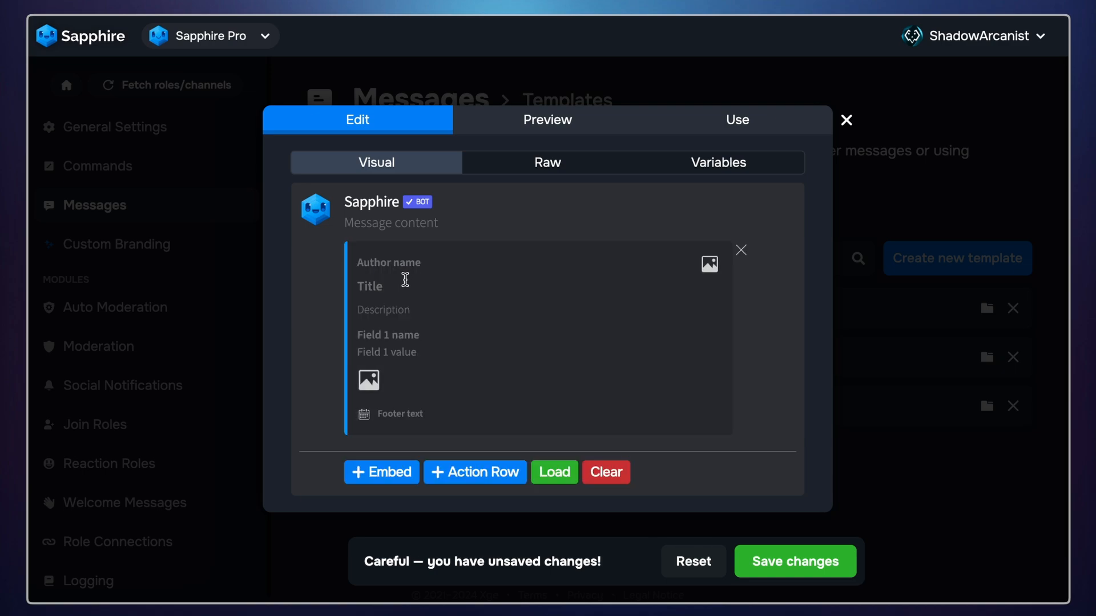
type("1")
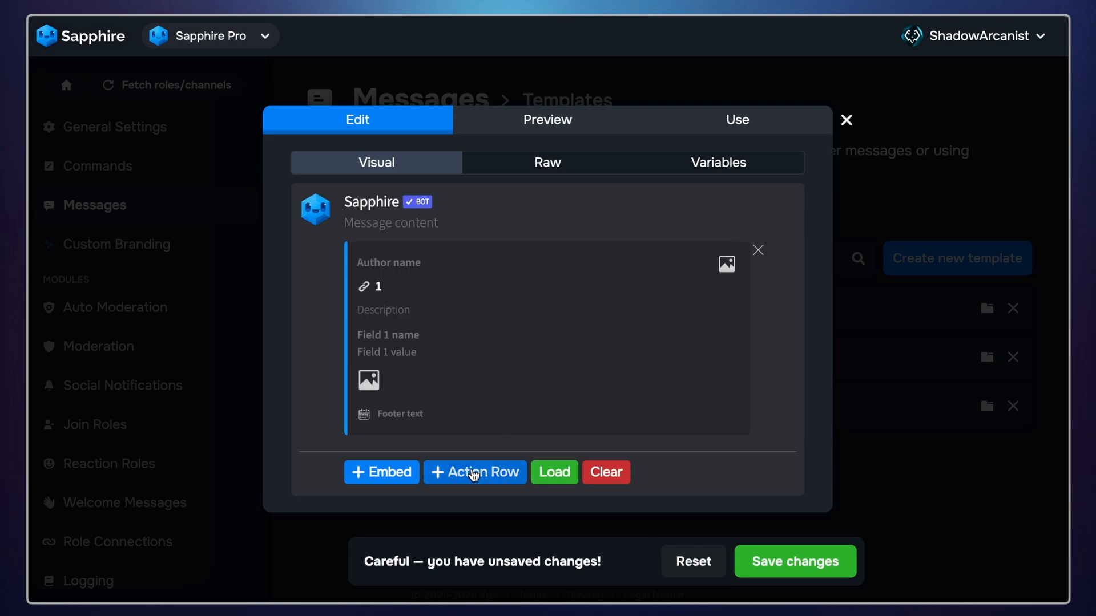
left_click(475, 472)
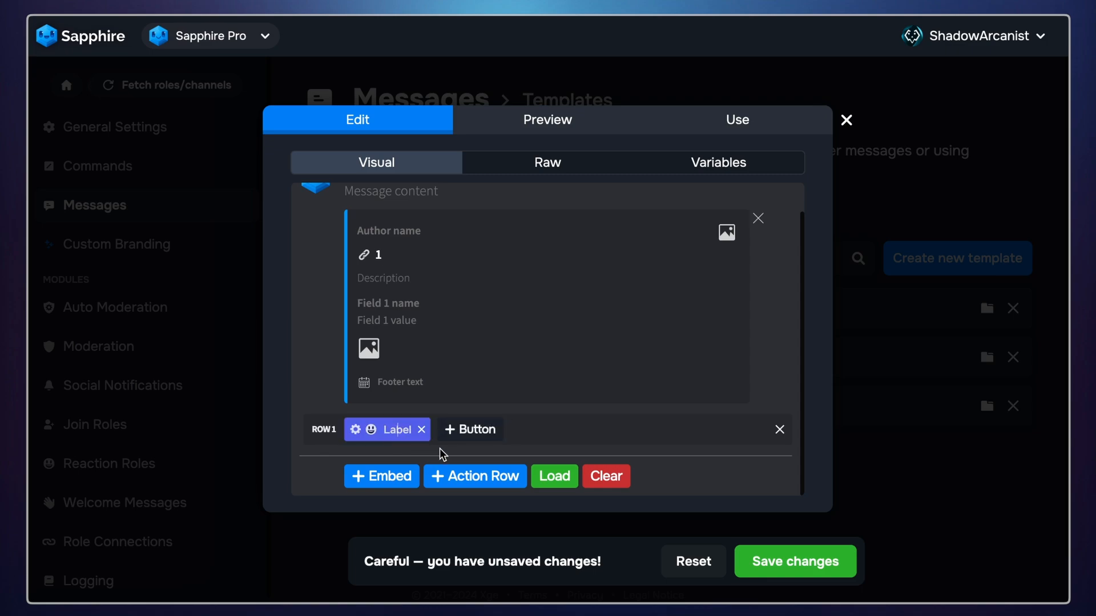
type("NEXT")
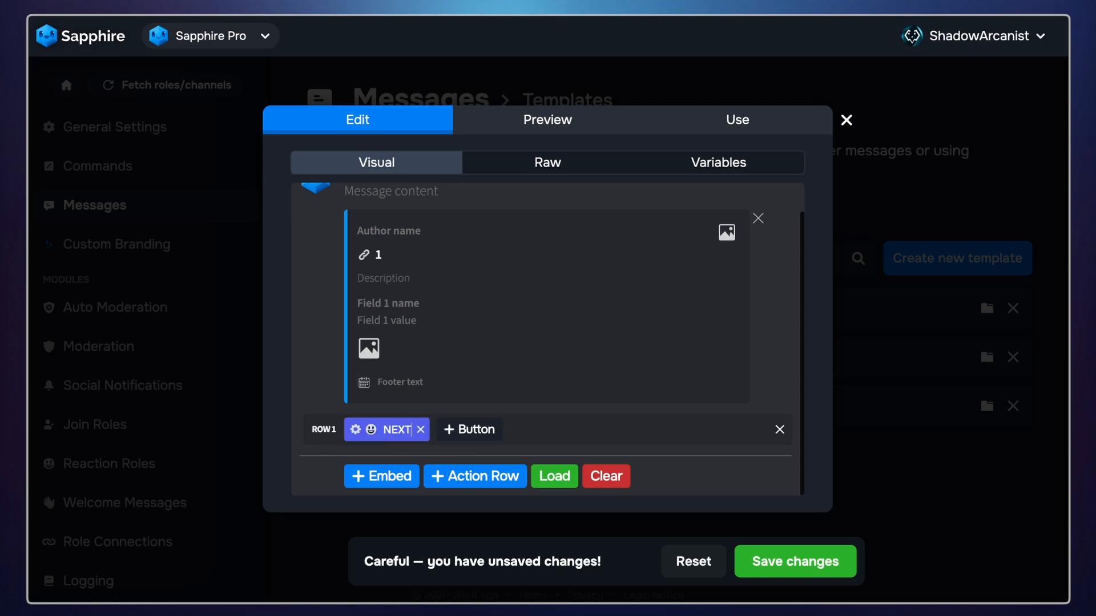
Link the NEXT button to a new action named '1 next' and confirm
left_click(356, 430)
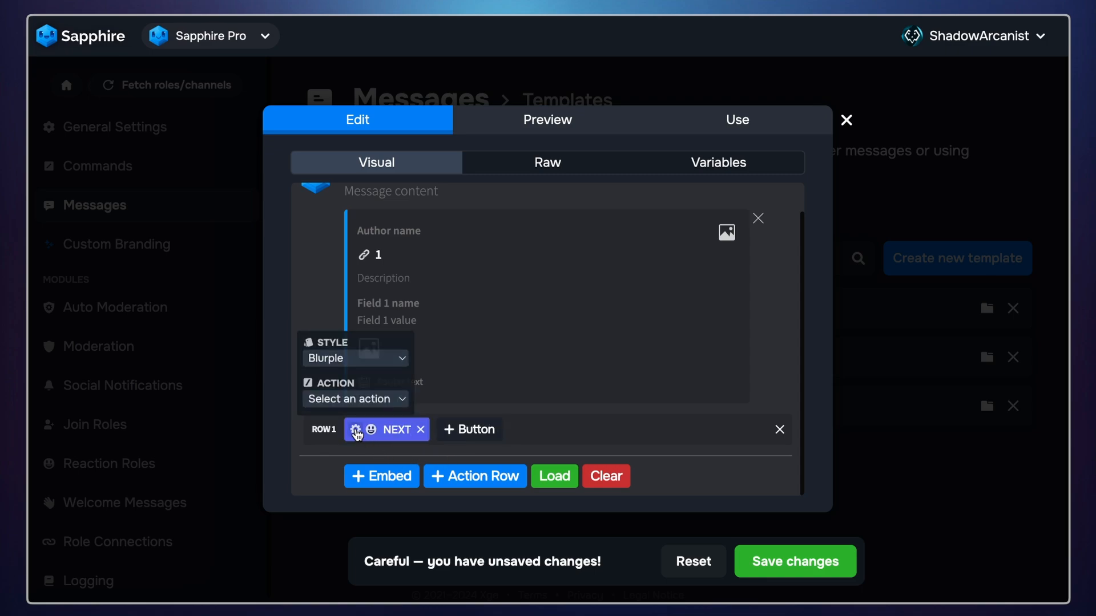
left_click(355, 399)
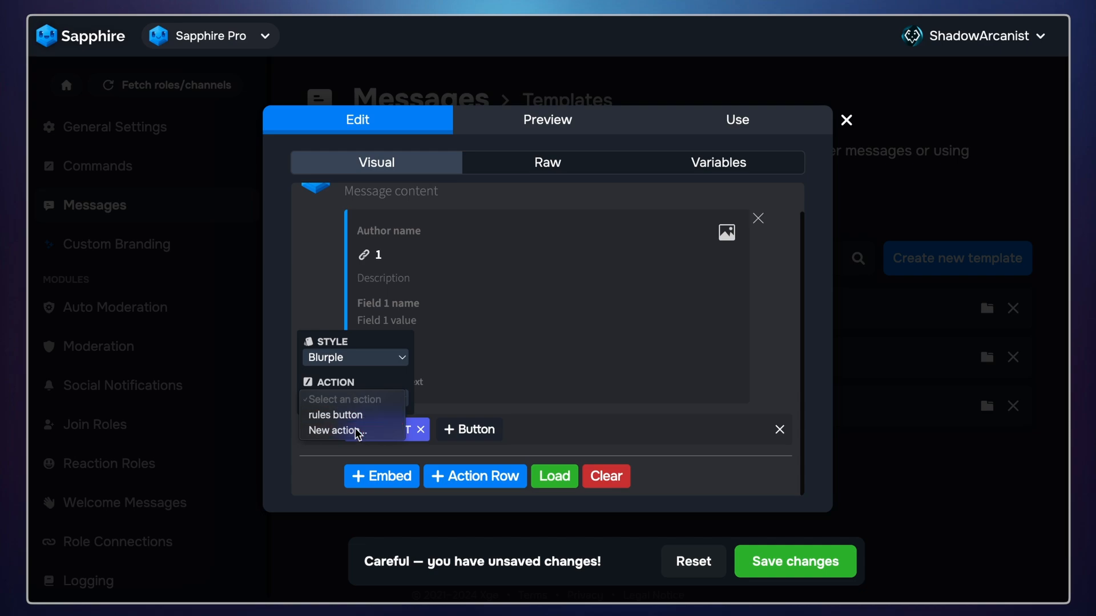
left_click(333, 431)
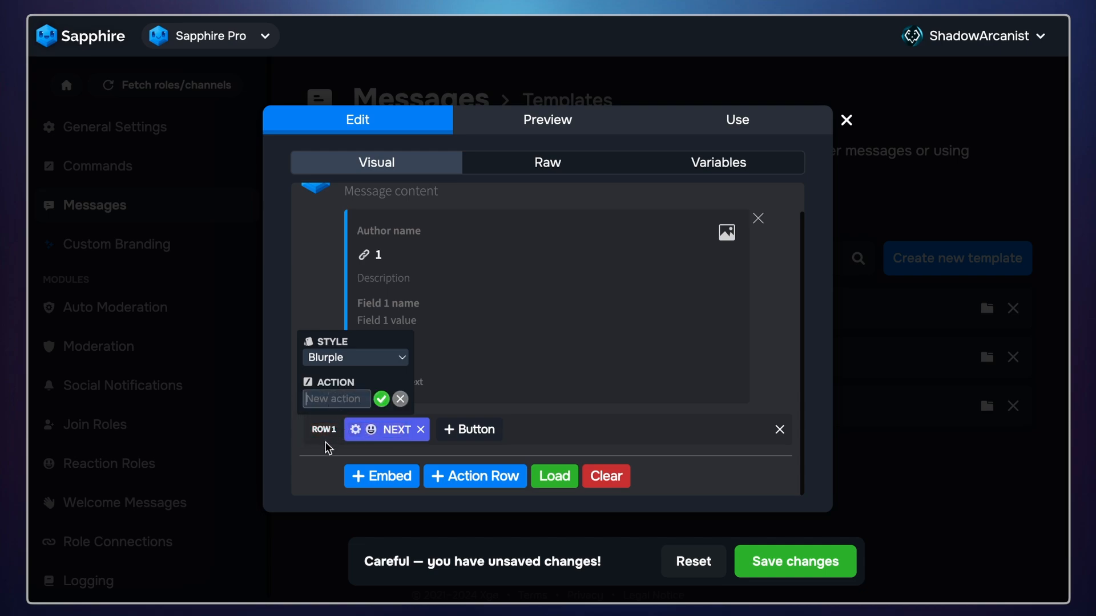
type("1 next")
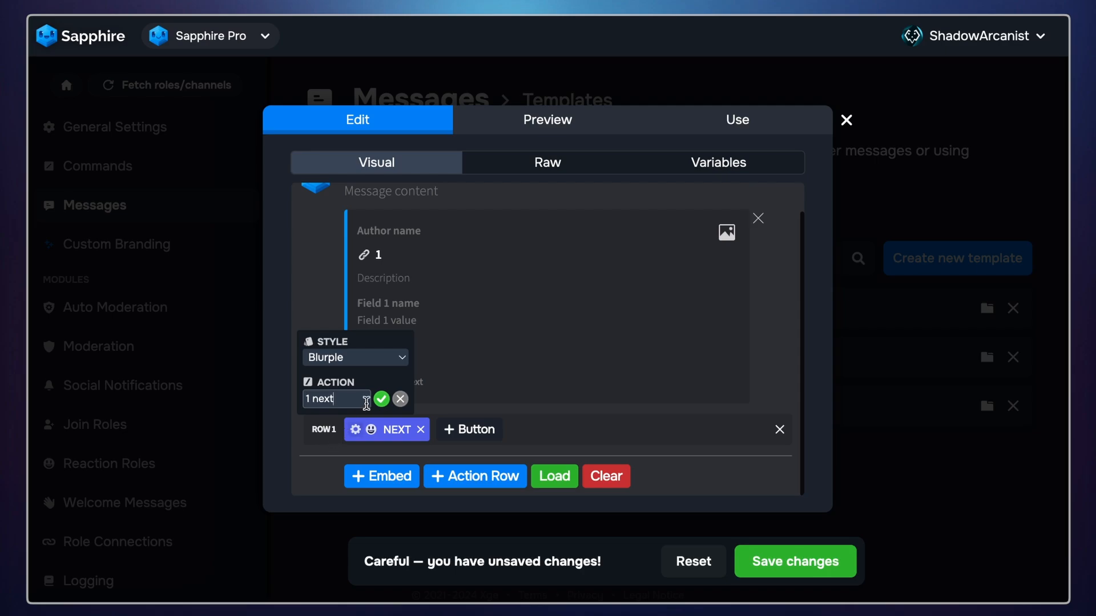
left_click(845, 120)
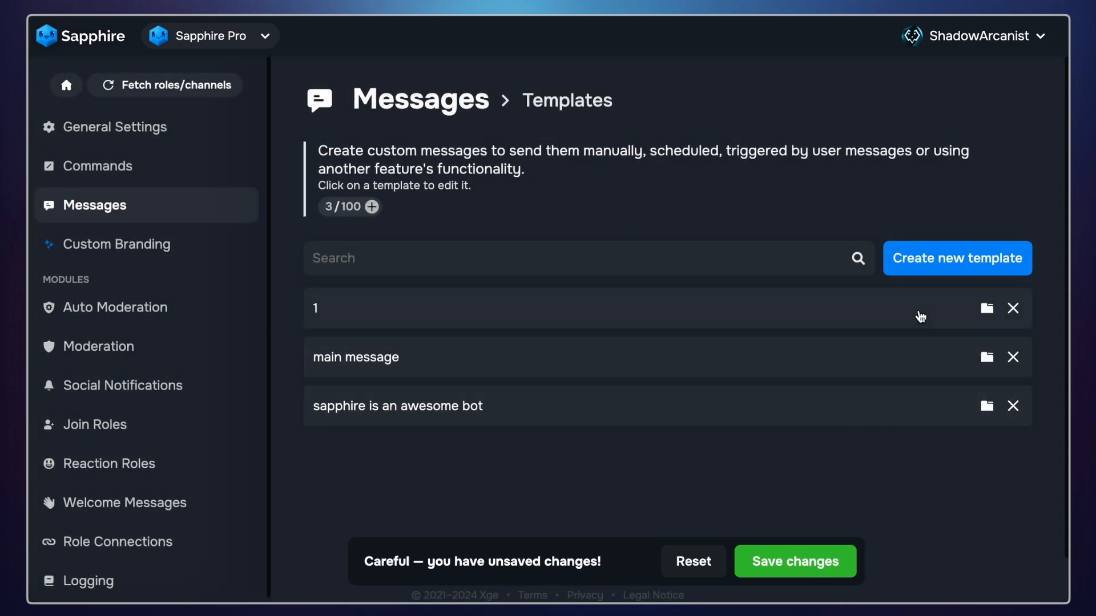
Create template 2 with cleared text, an embed titled '2' and BACK and NEXT buttons
left_click(956, 258)
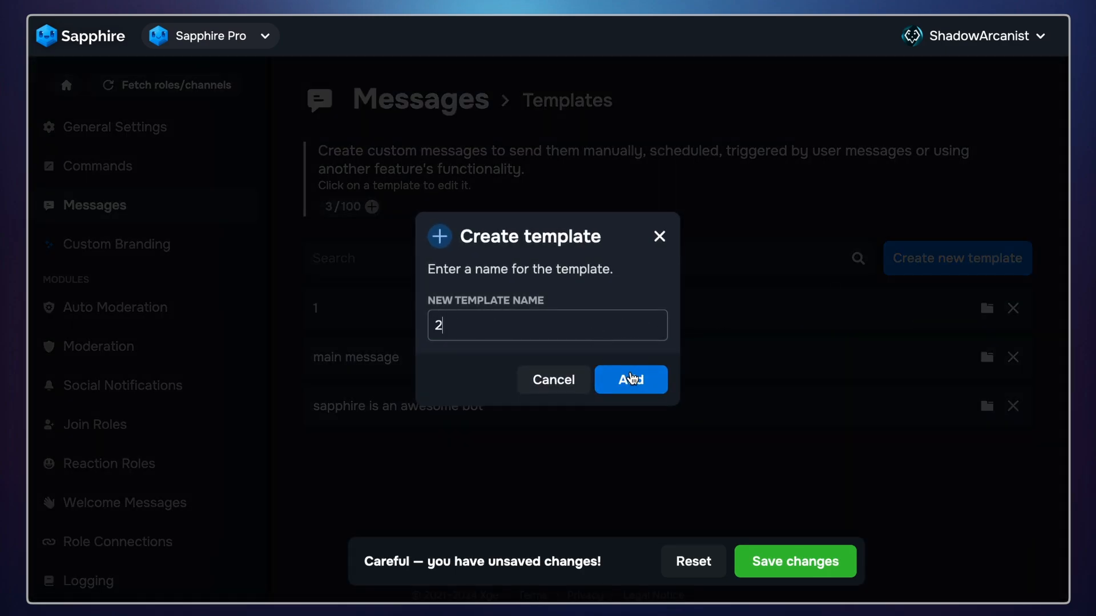
left_click(629, 379)
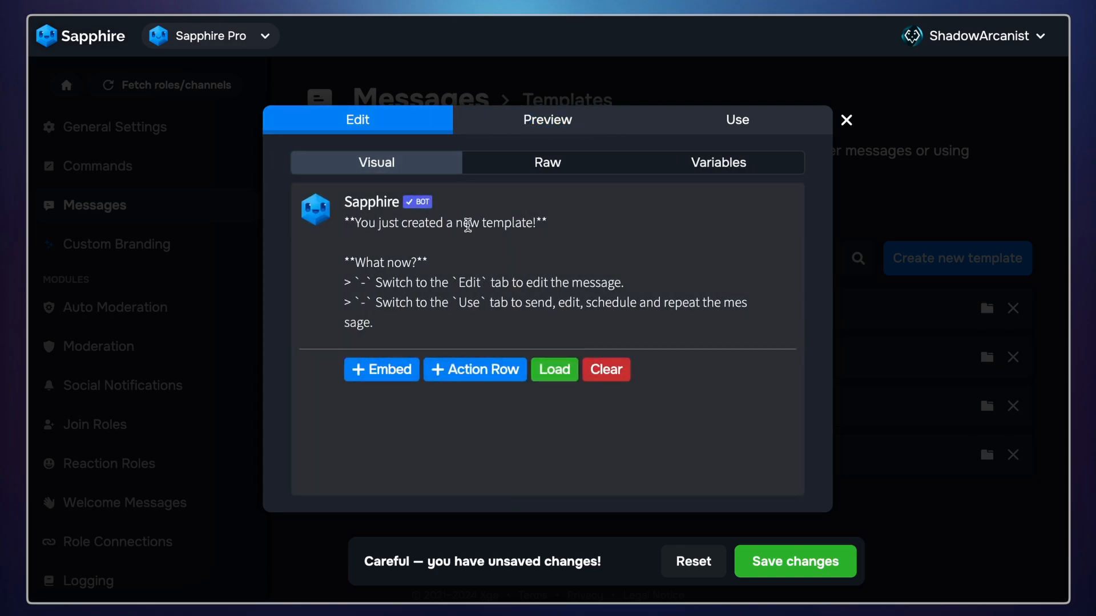
left_click(605, 369)
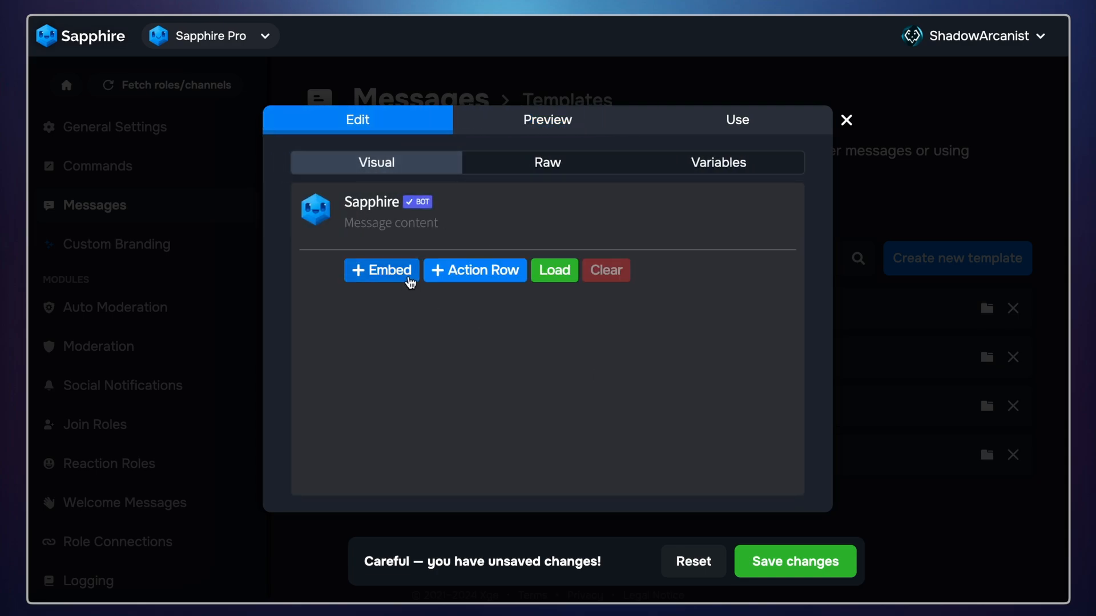
left_click(382, 269)
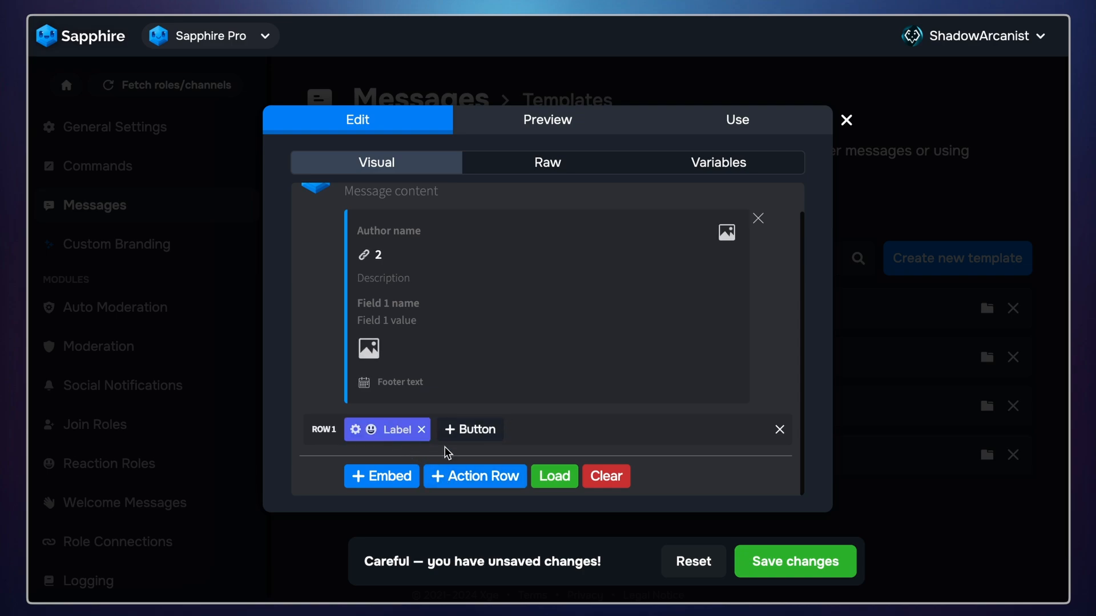
left_click(469, 429)
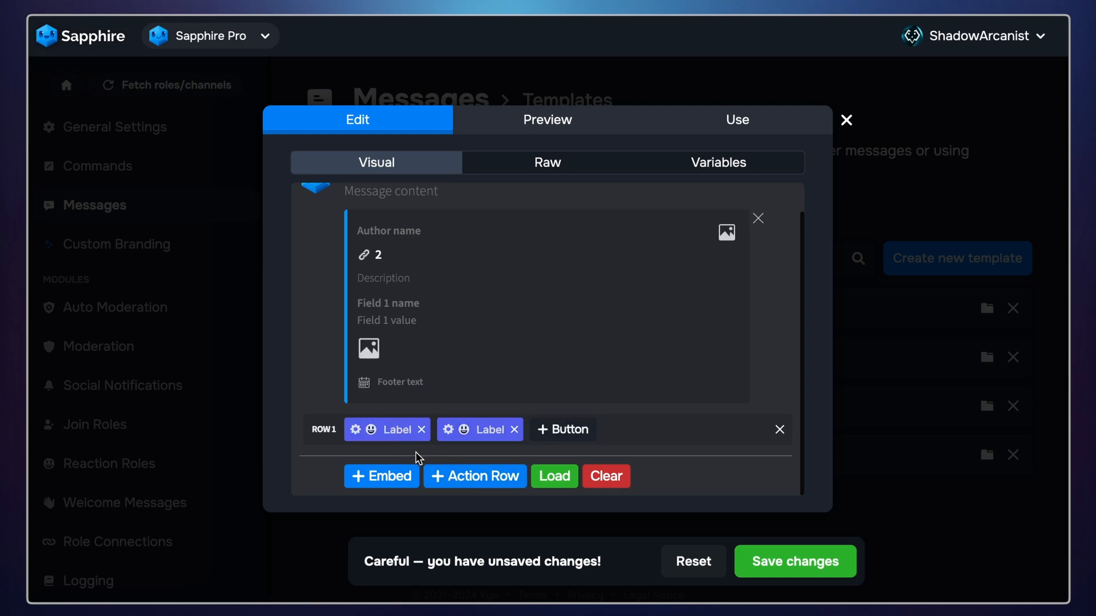
type("BACK")
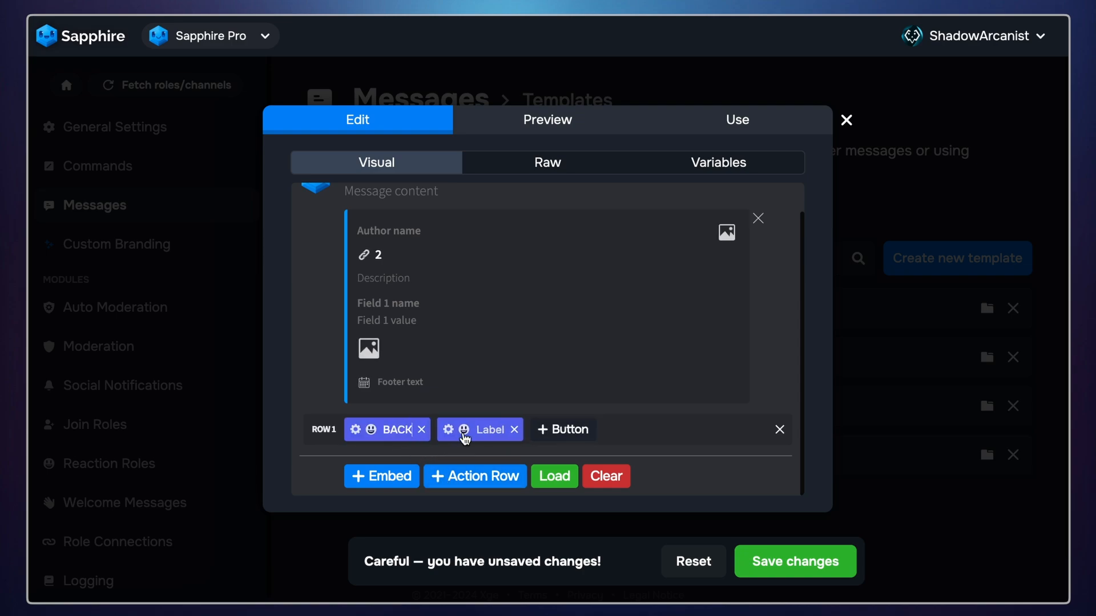
type("NEXTY")
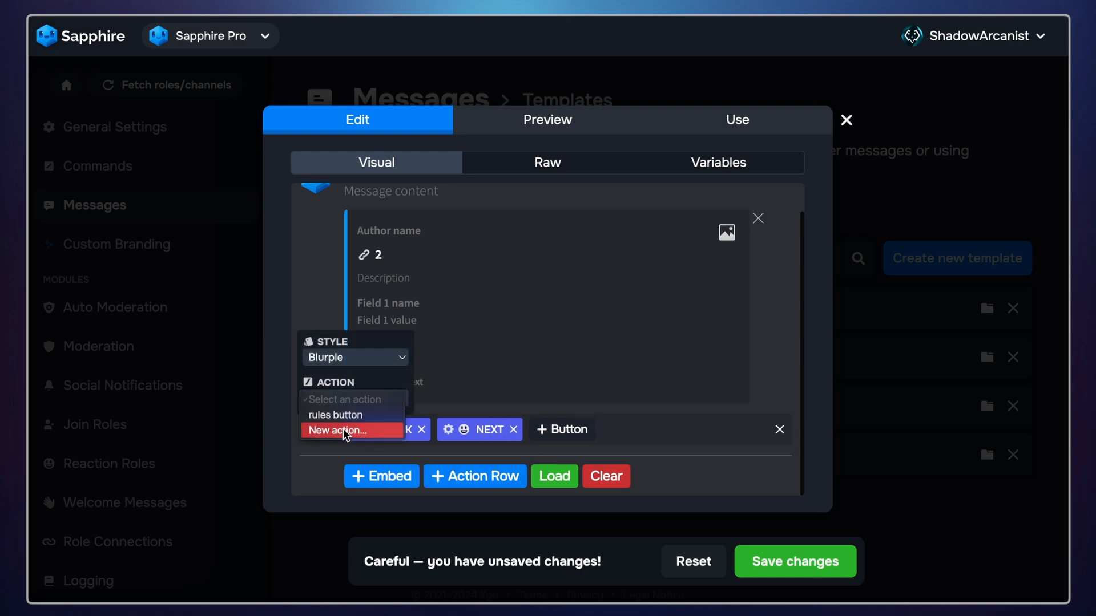
Link BACK to new action '2 Back' and NEXT to '2 NEXT', then close the editor
left_click(341, 430)
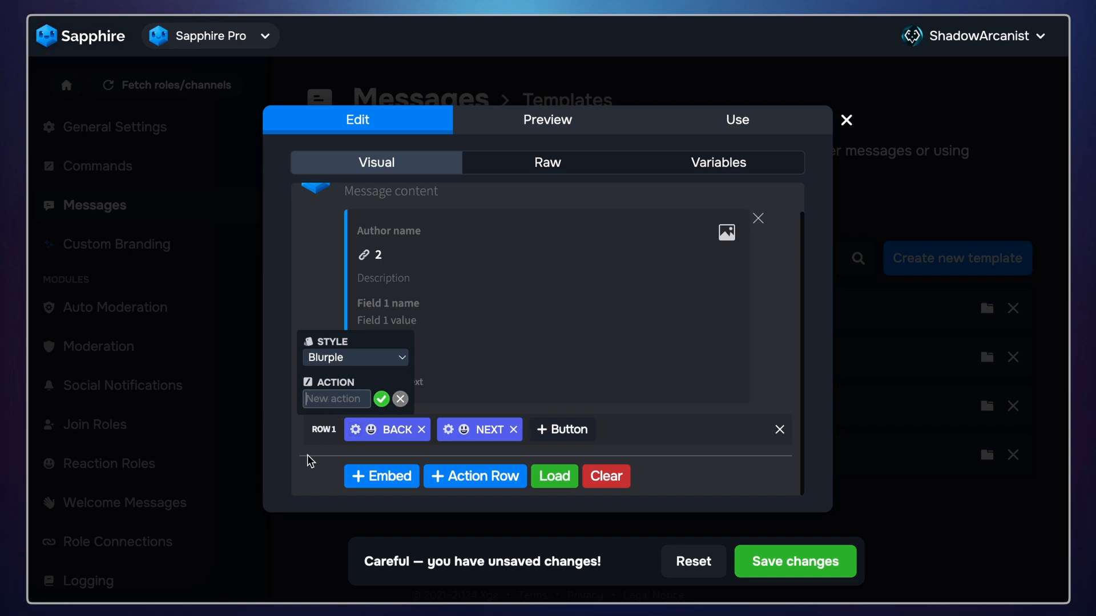
type("2")
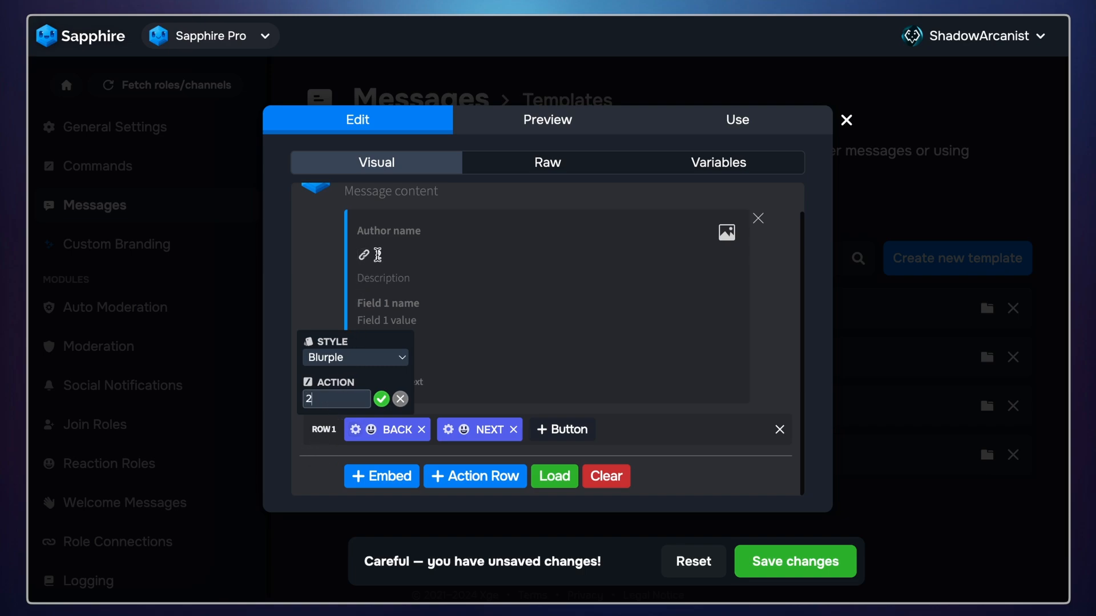
type("2")
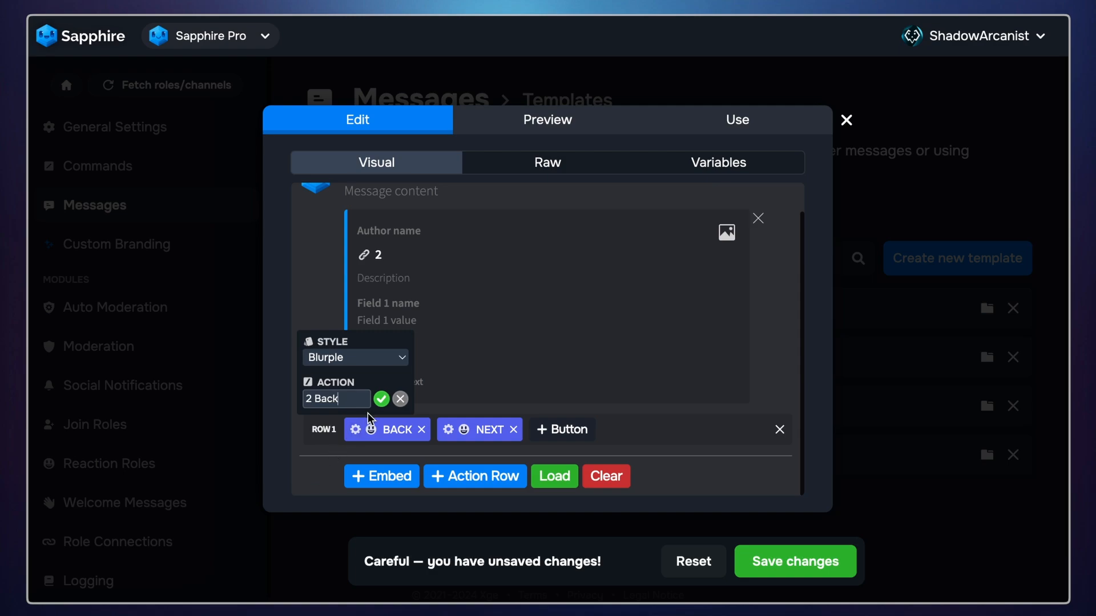
left_click(479, 429)
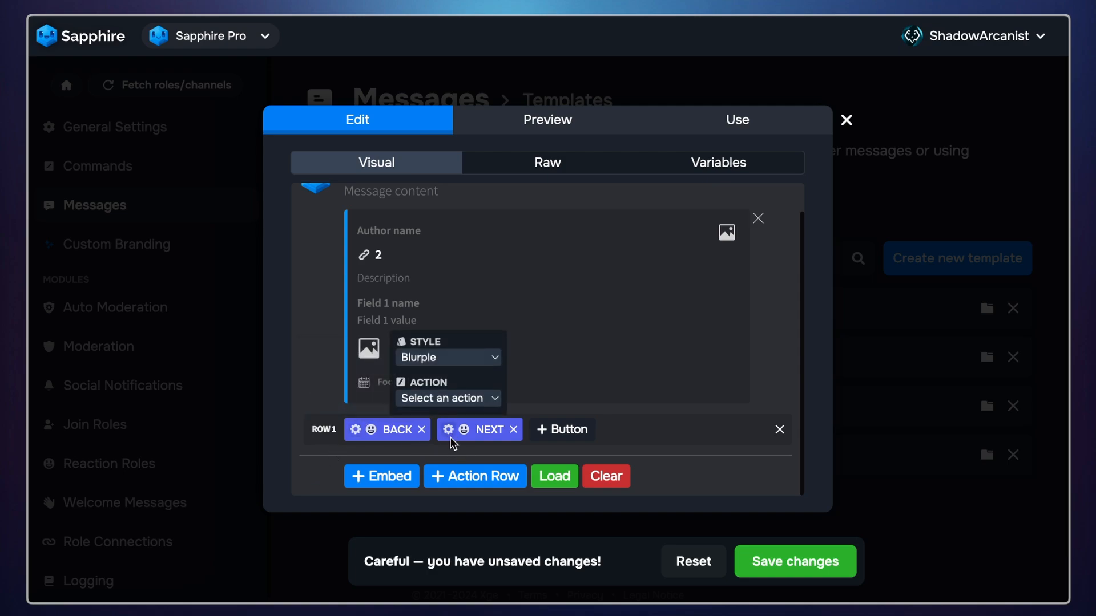
left_click(447, 398)
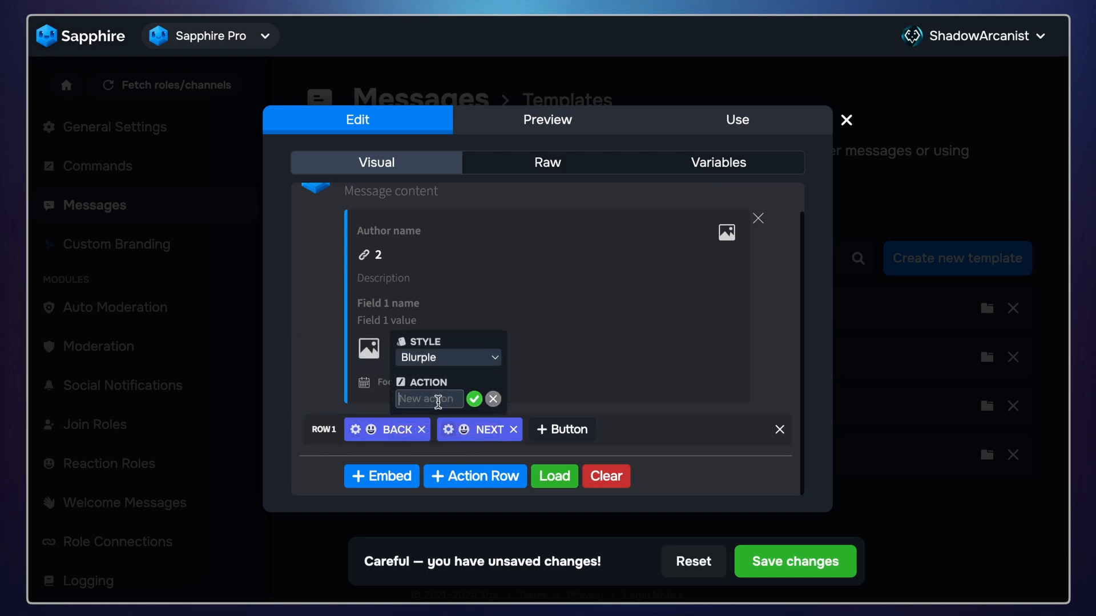
type("2 NEXT")
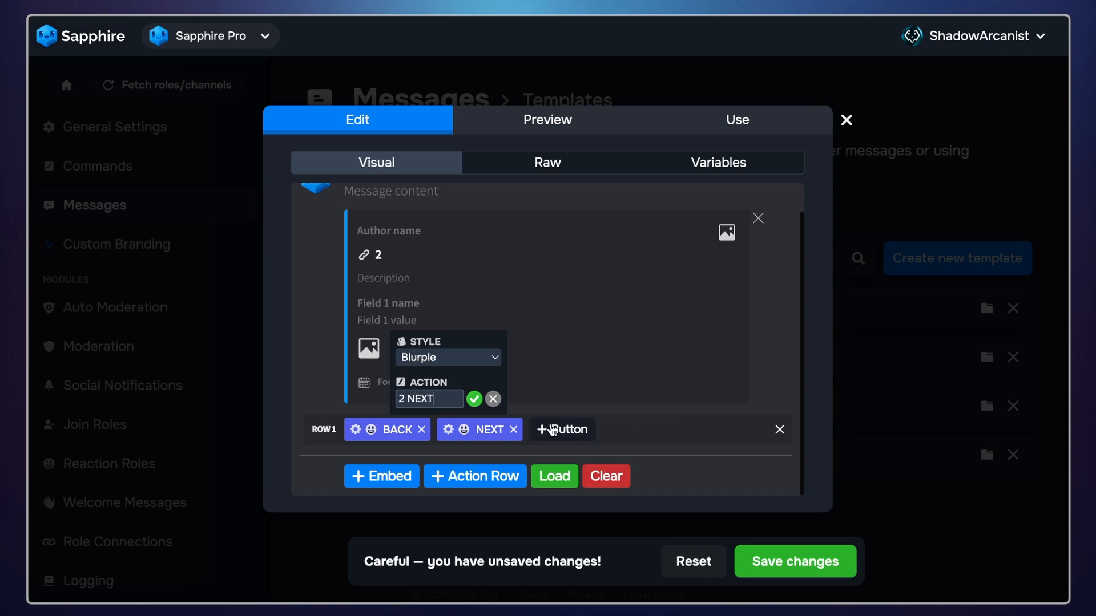
left_click(845, 120)
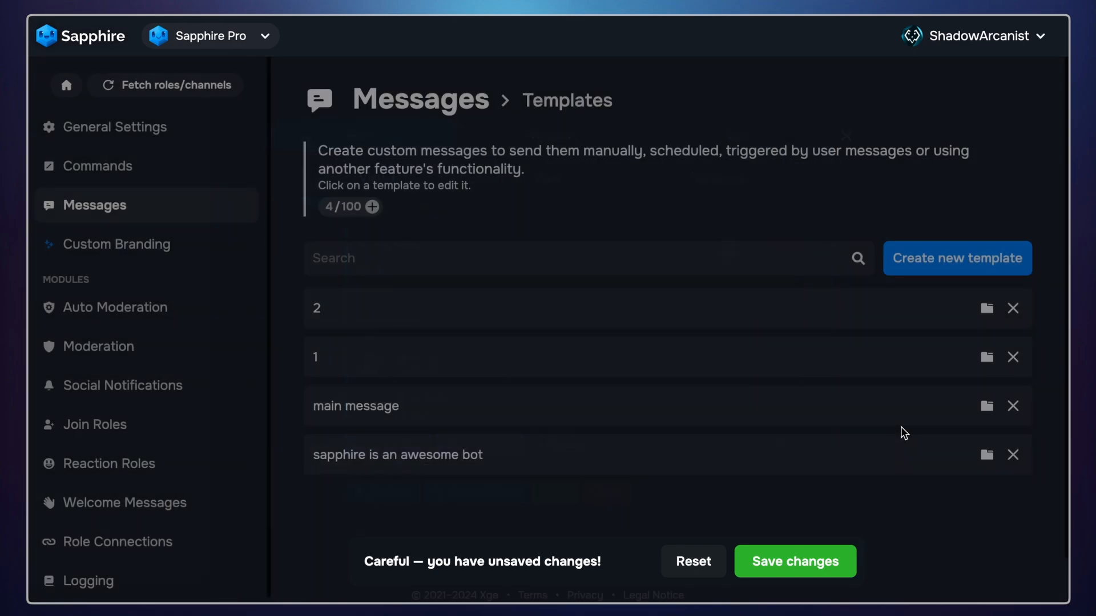
Create template 3 with an embed titled '3' and an action row holding a BACK button
left_click(956, 258)
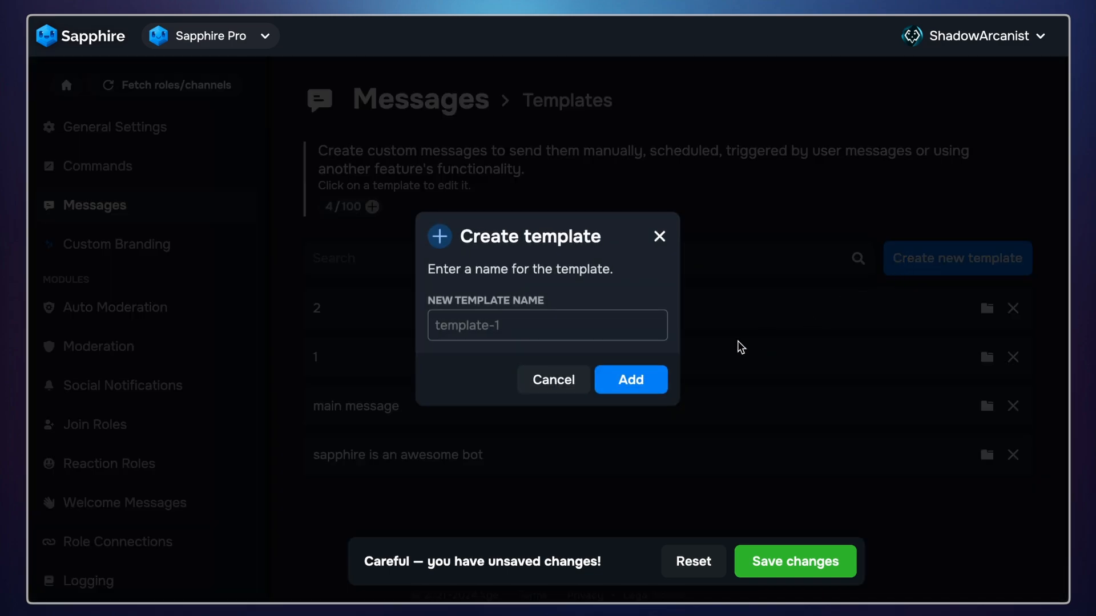
left_click(628, 379)
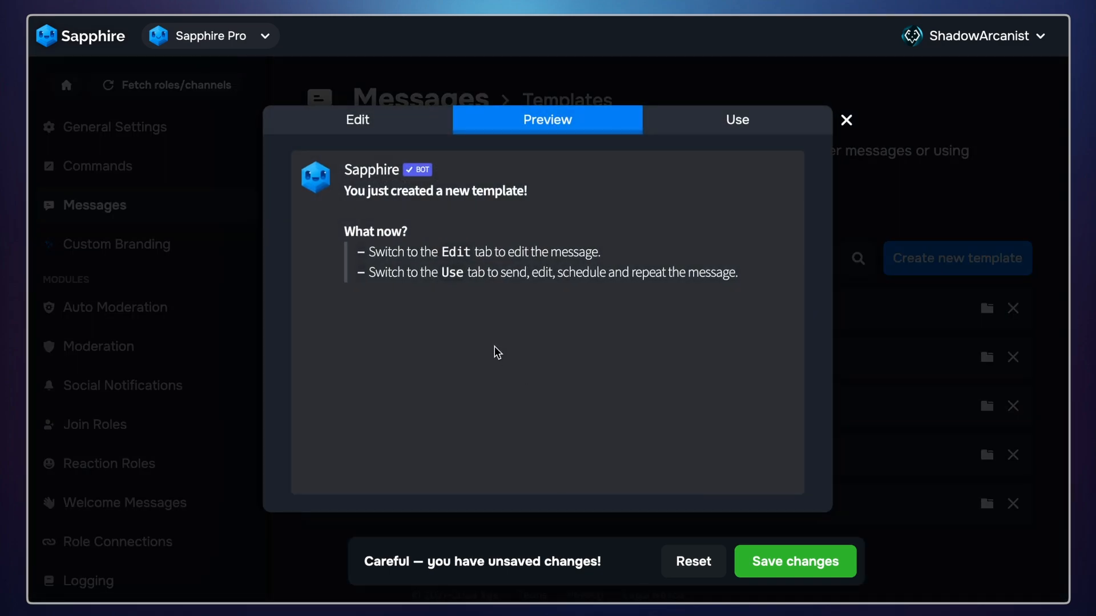
left_click(358, 119)
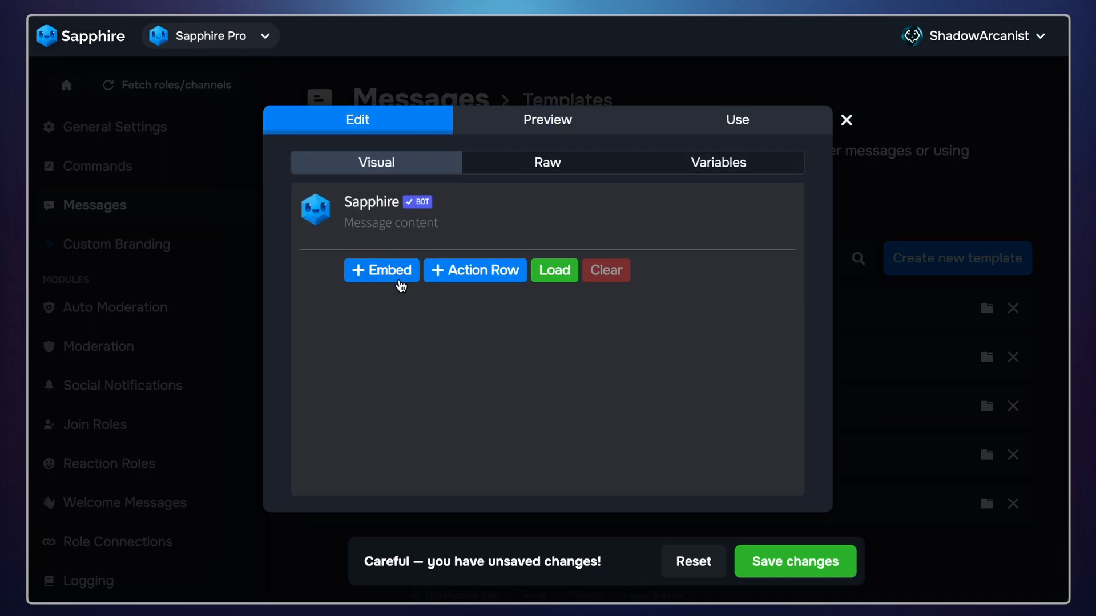
left_click(381, 270)
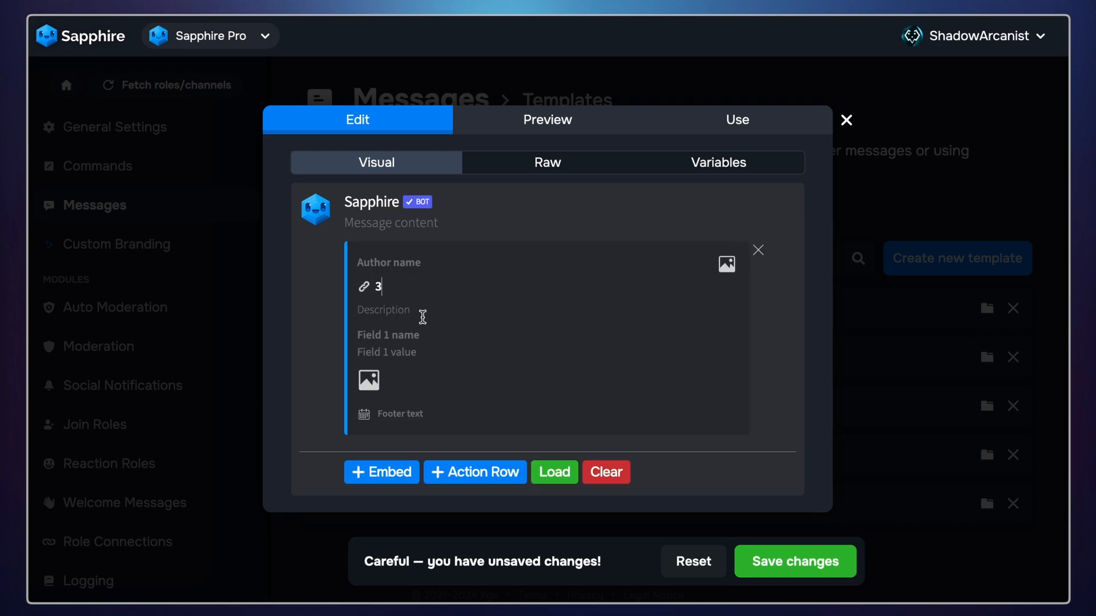
left_click(474, 471)
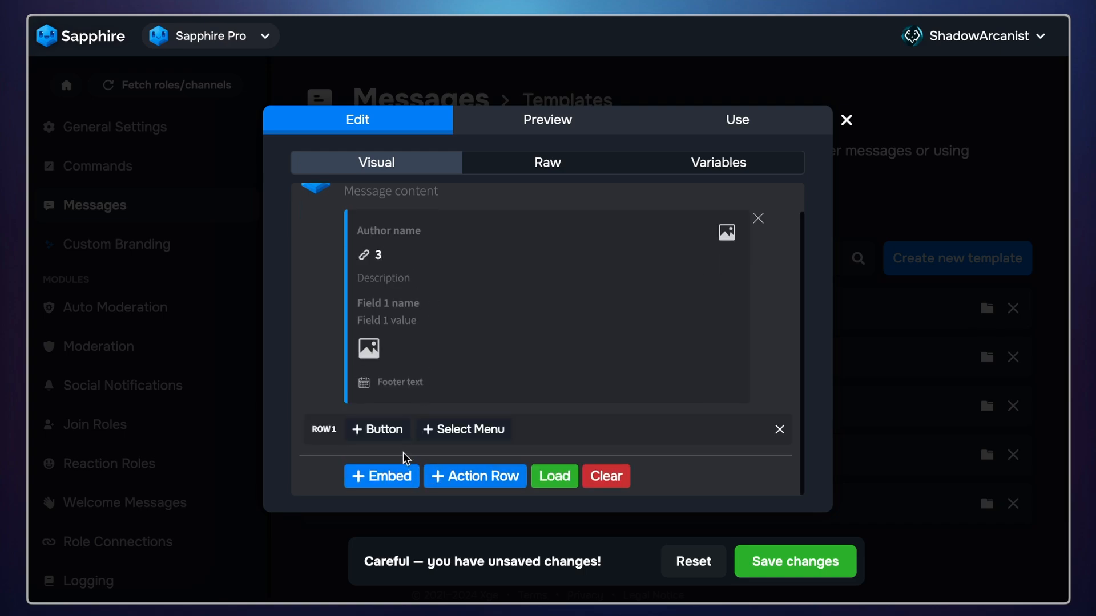
left_click(377, 429)
type("BACK")
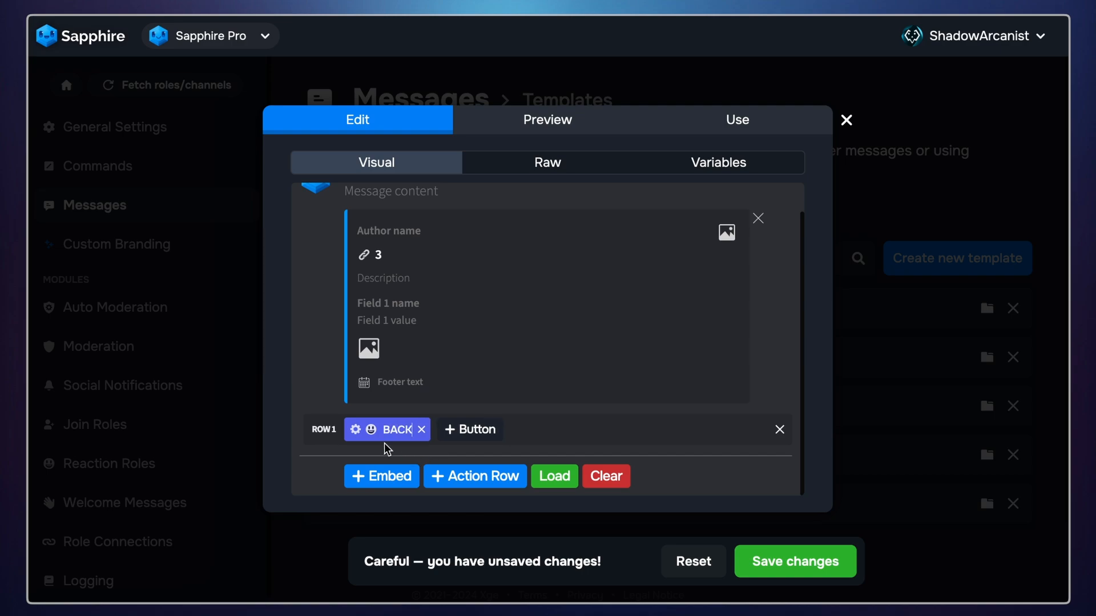
Link the BACK button to a new action named '3 BACK' and leave the editor
left_click(357, 429)
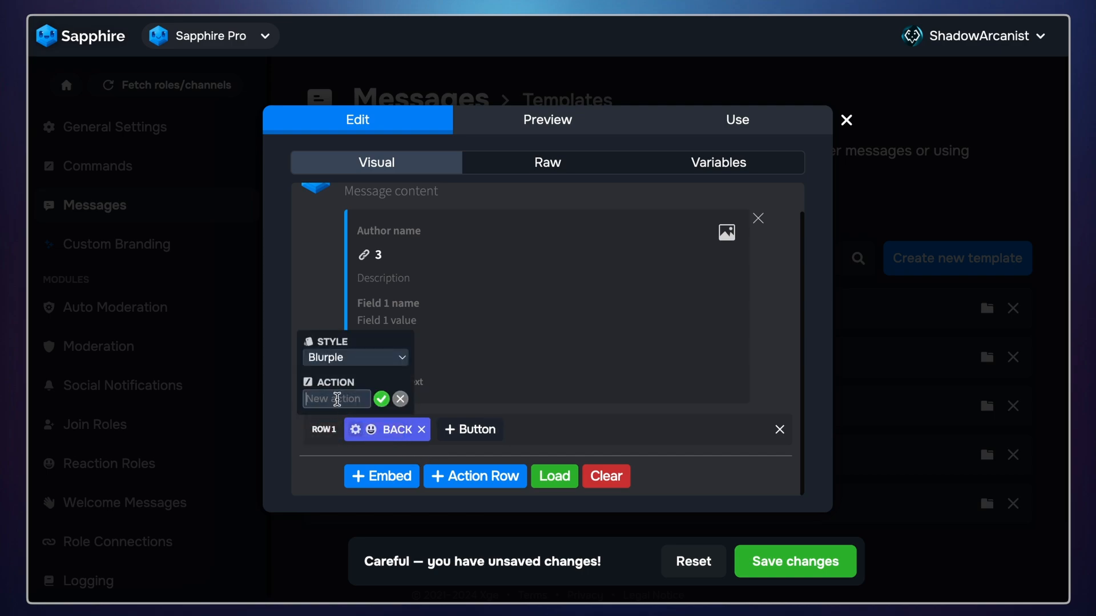
type("3 BACK")
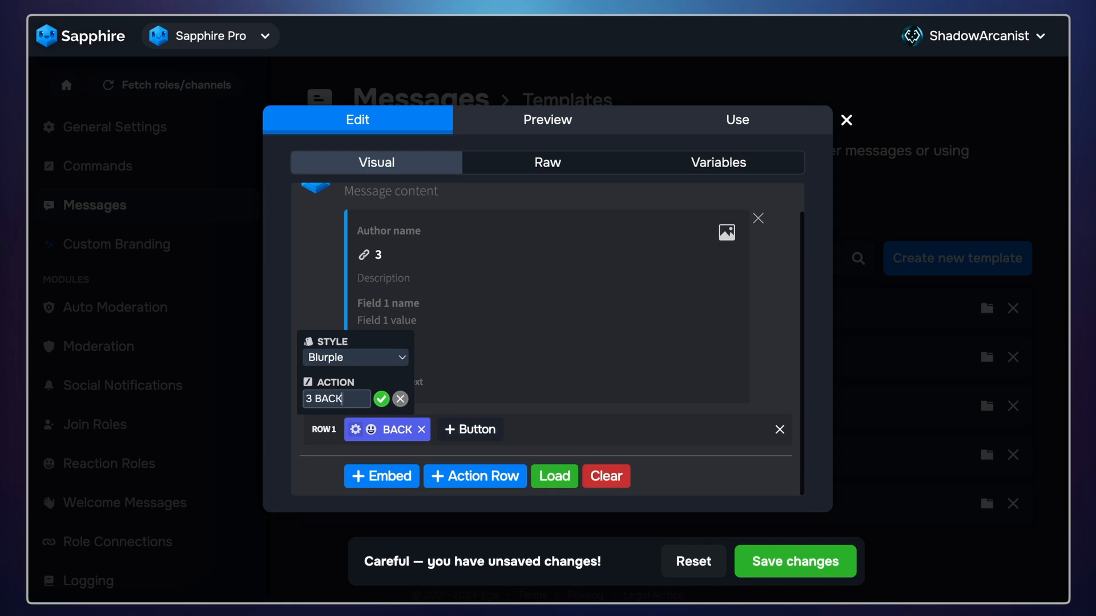
left_click(382, 399)
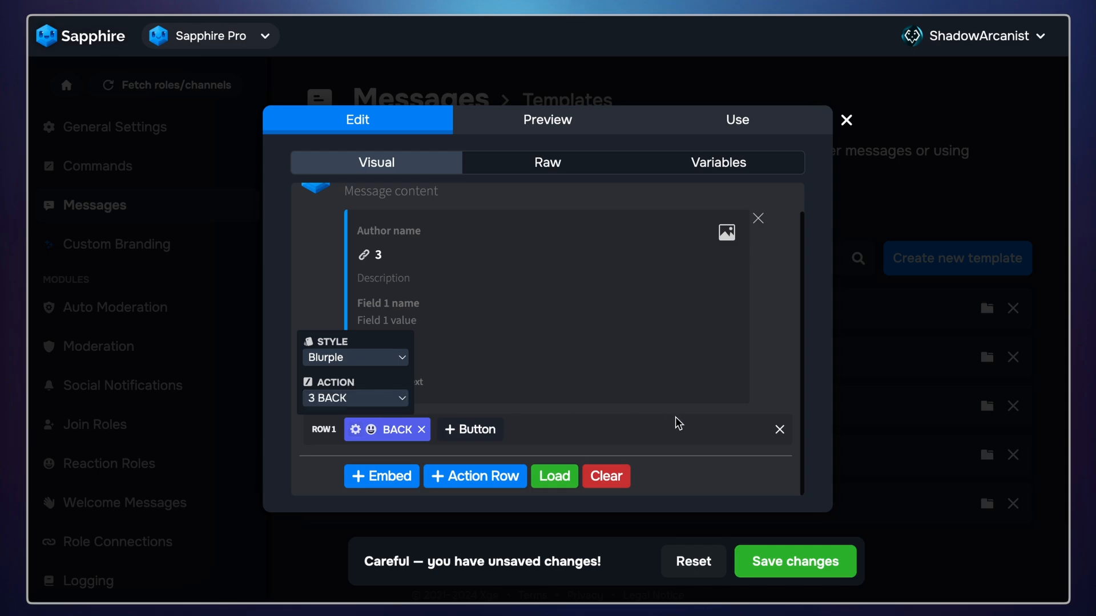
left_click(795, 561)
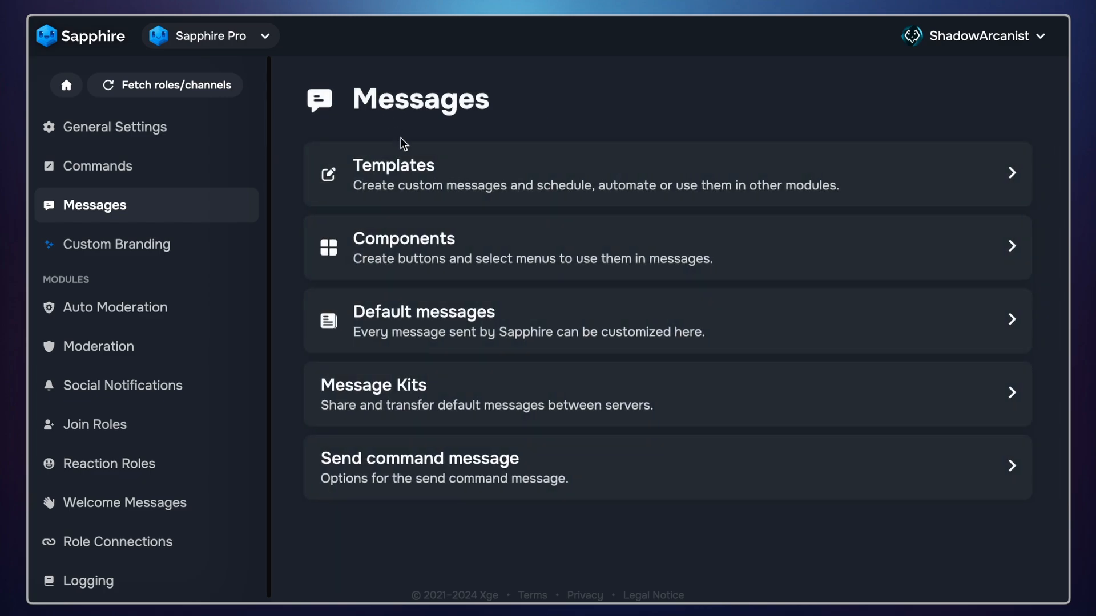
In Components, give the 'rules button' action a send-message step that sends template 1 privately
left_click(403, 247)
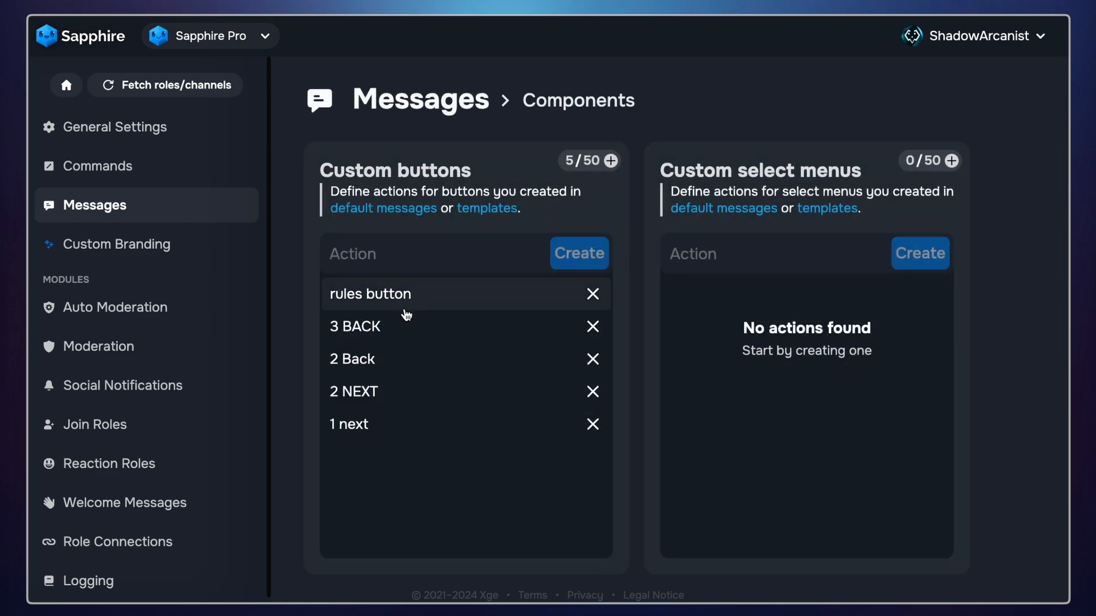
mouse_move(362, 302)
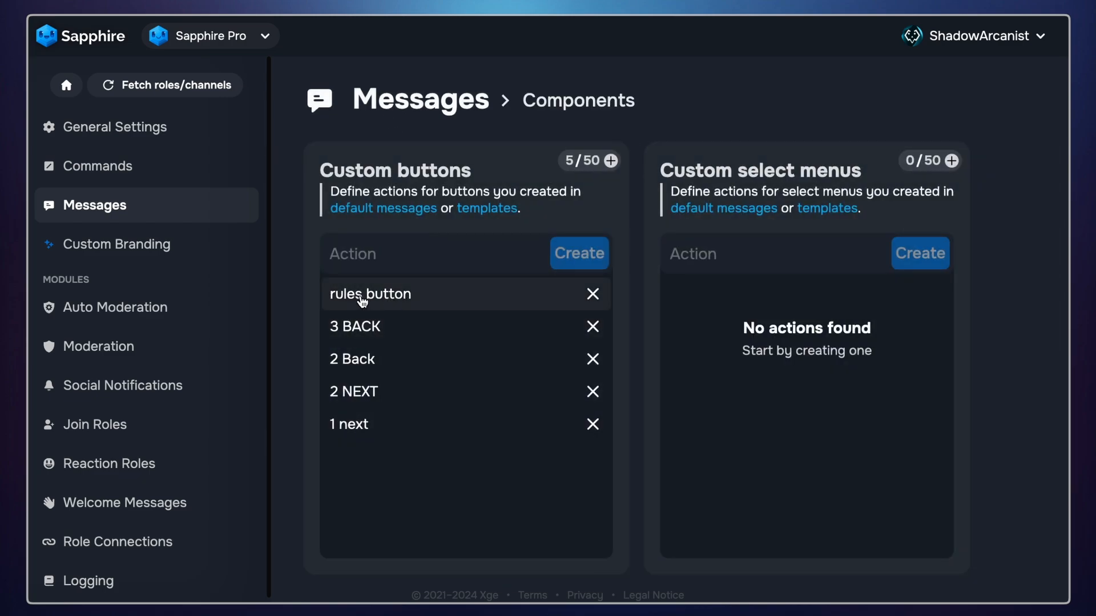
left_click(369, 293)
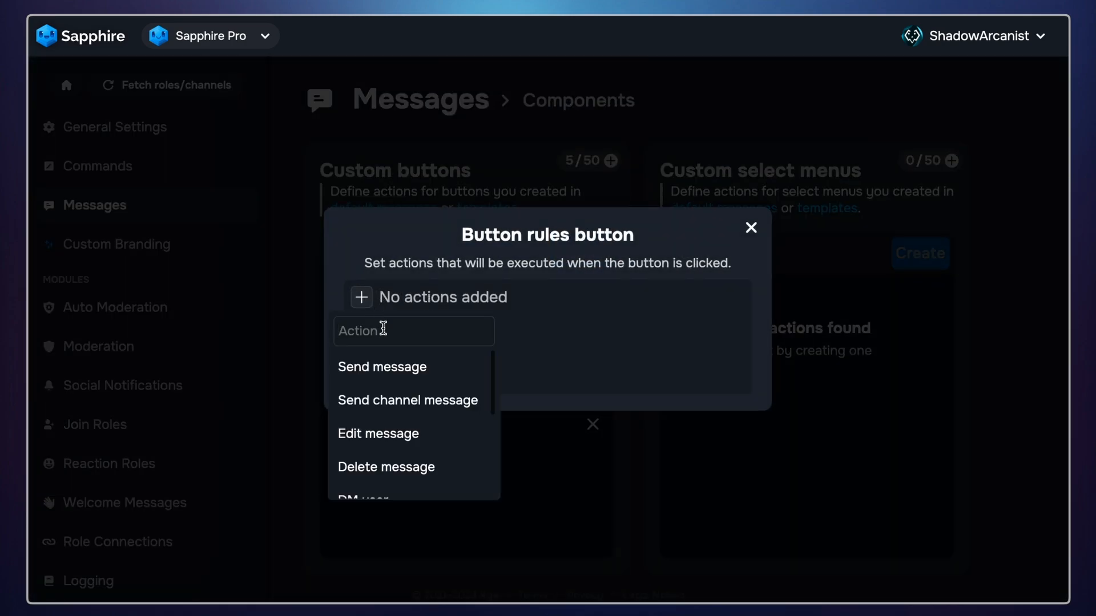
left_click(381, 367)
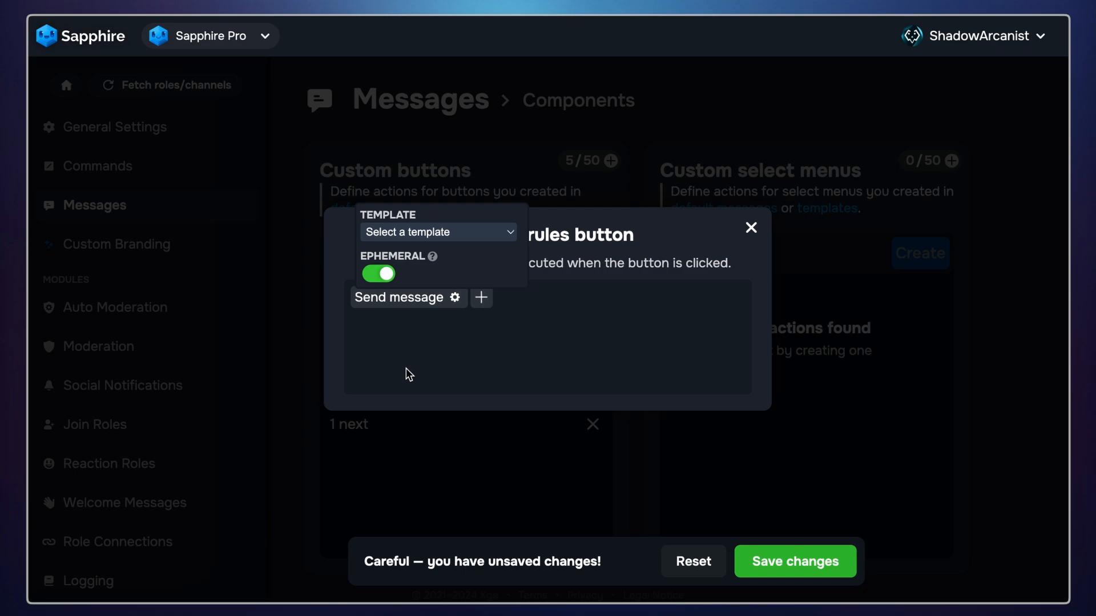
left_click(437, 231)
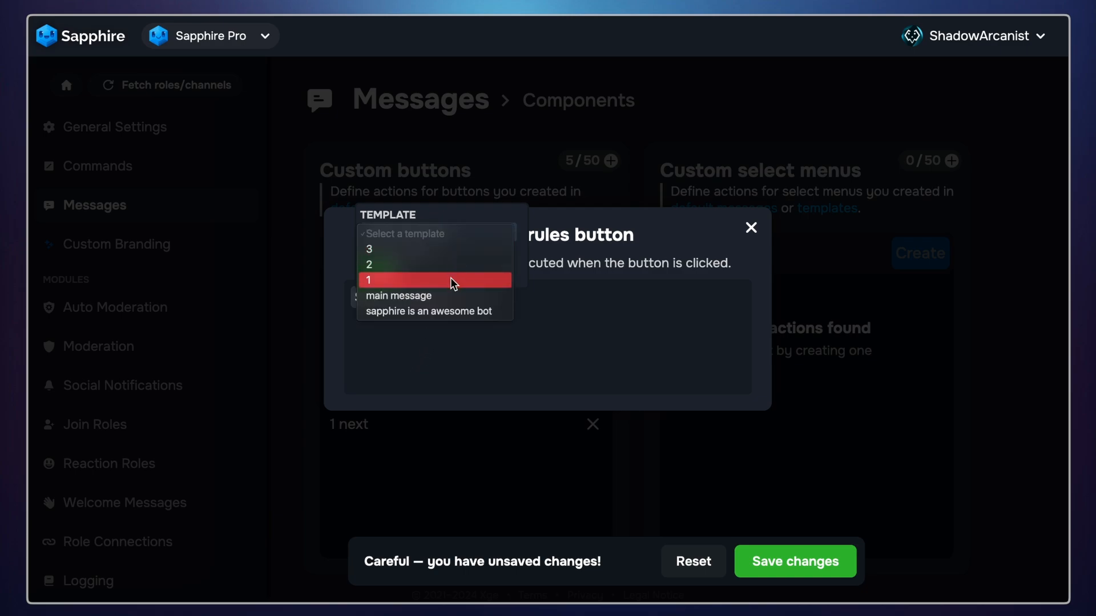
mouse_move(392, 285)
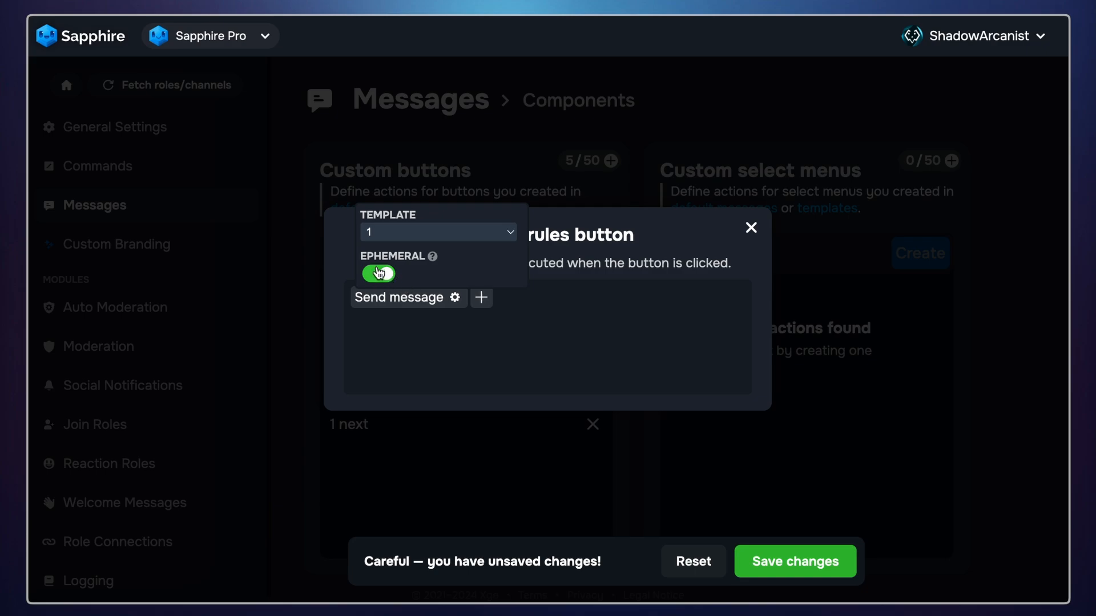
left_click(751, 227)
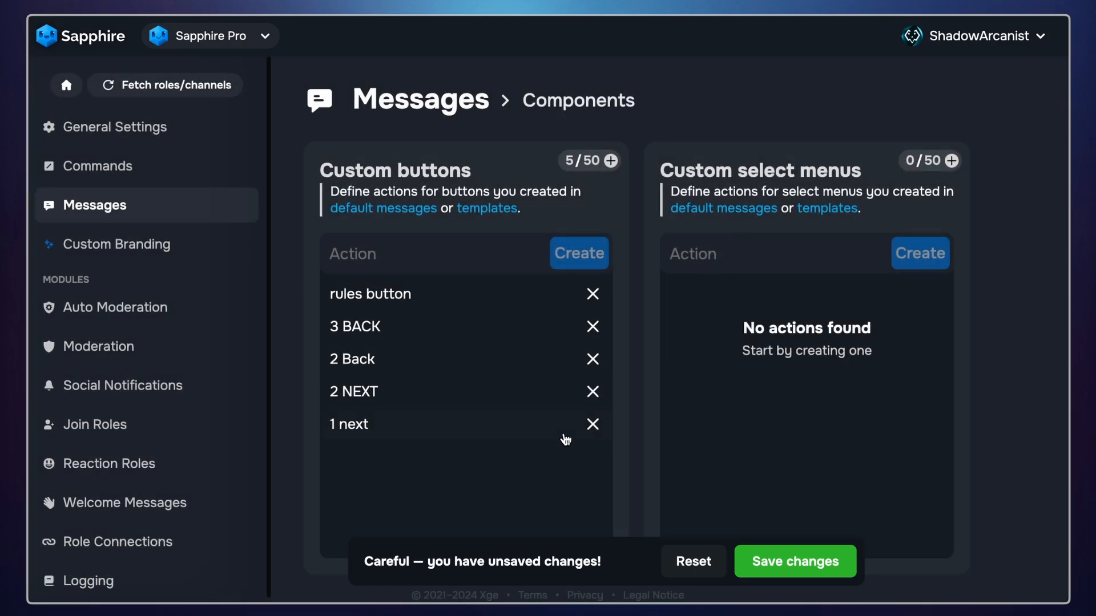
mouse_move(383, 437)
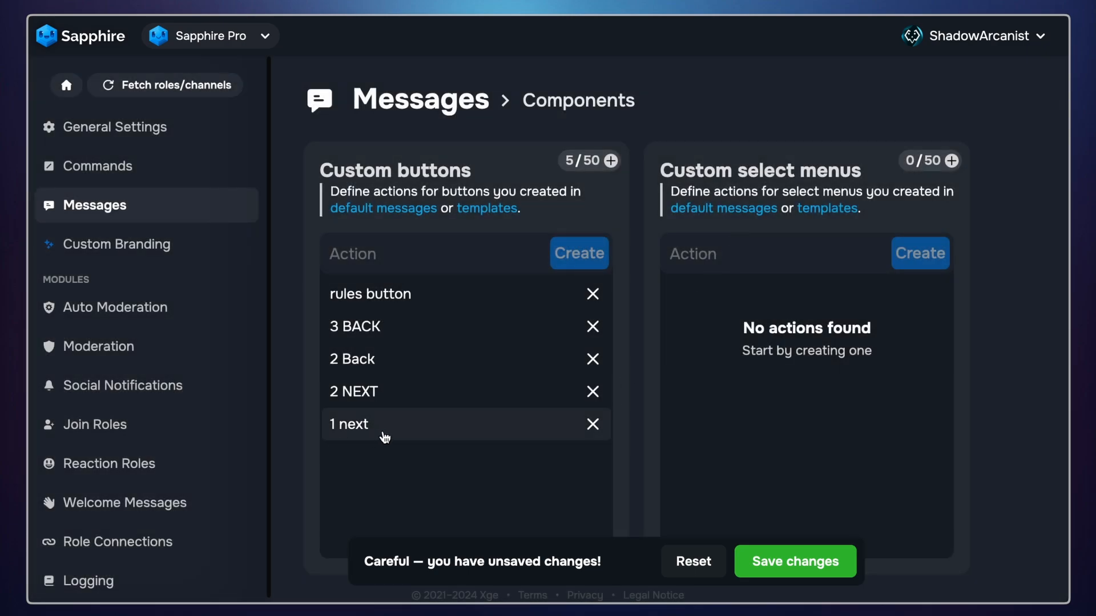
Give the '1 next' button an Edit message action targeting its template and close the settings
left_click(349, 424)
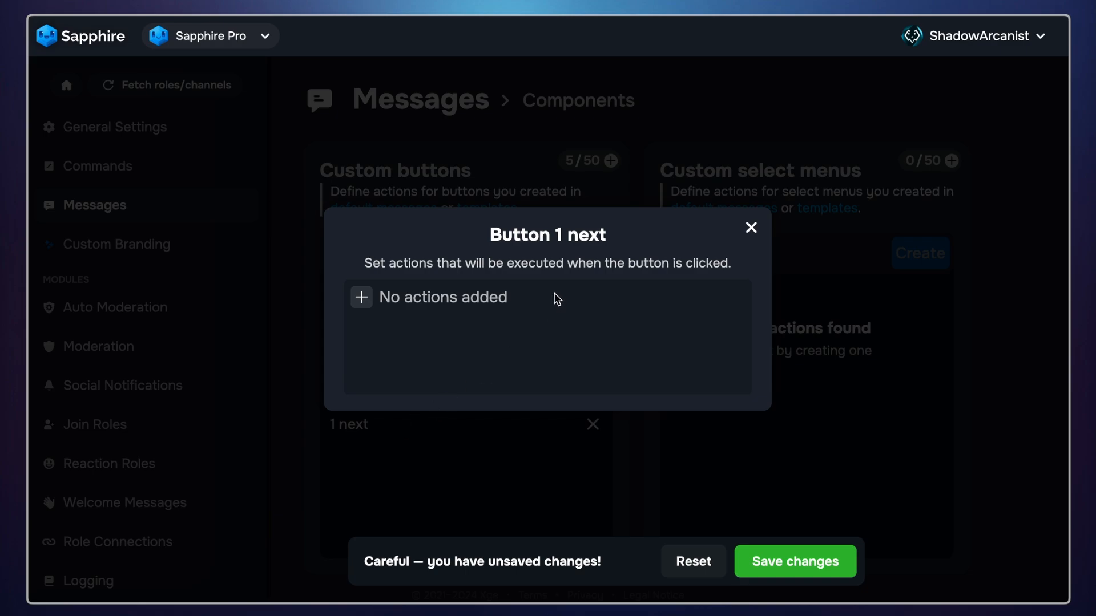
mouse_move(361, 297)
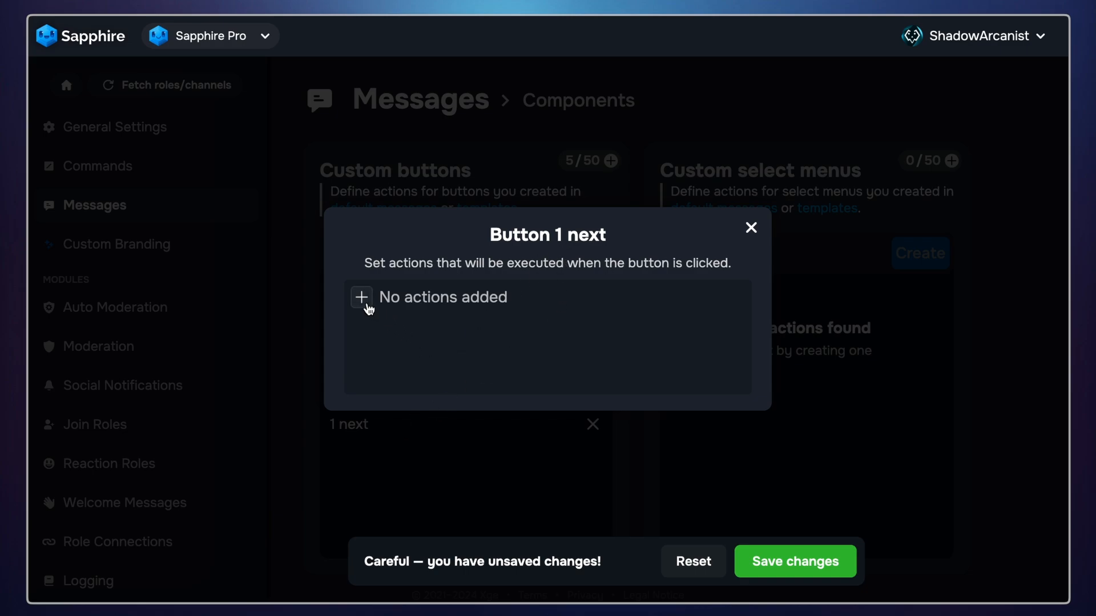
left_click(362, 296)
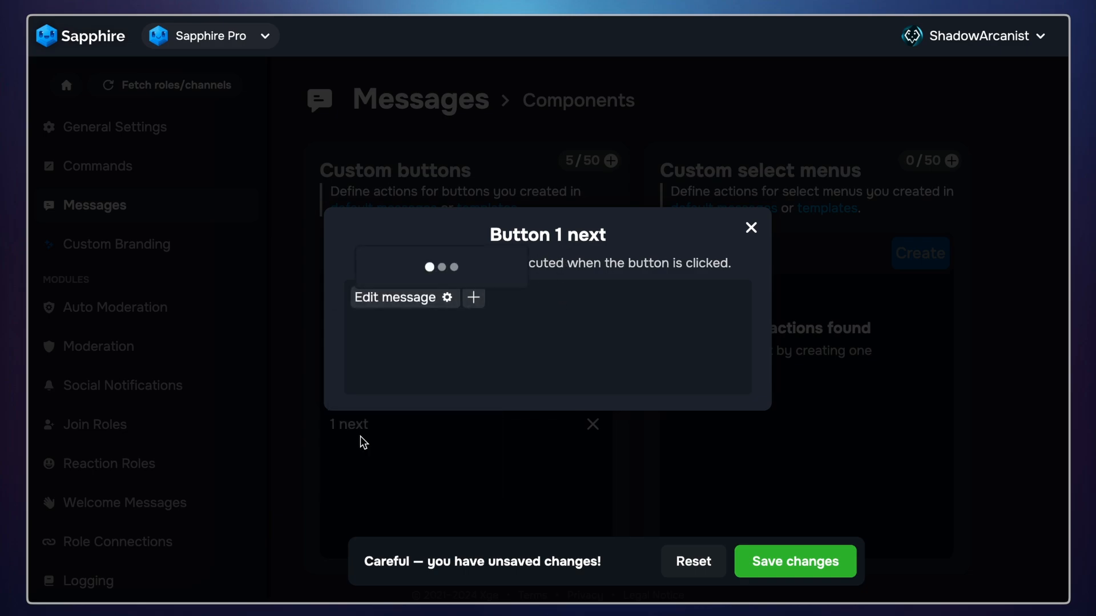
left_click(434, 273)
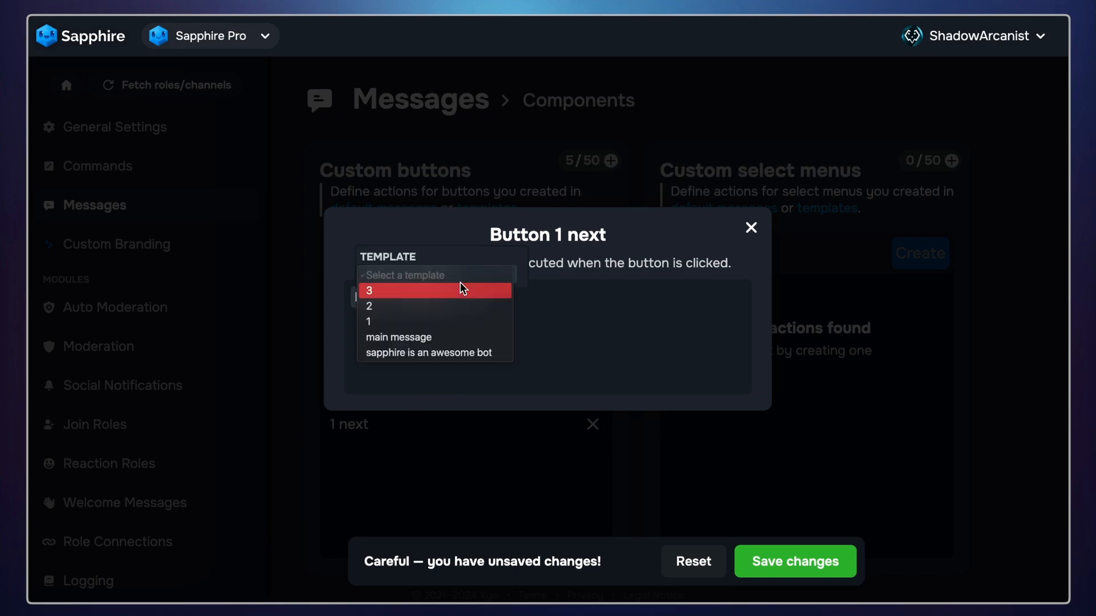
left_click(403, 275)
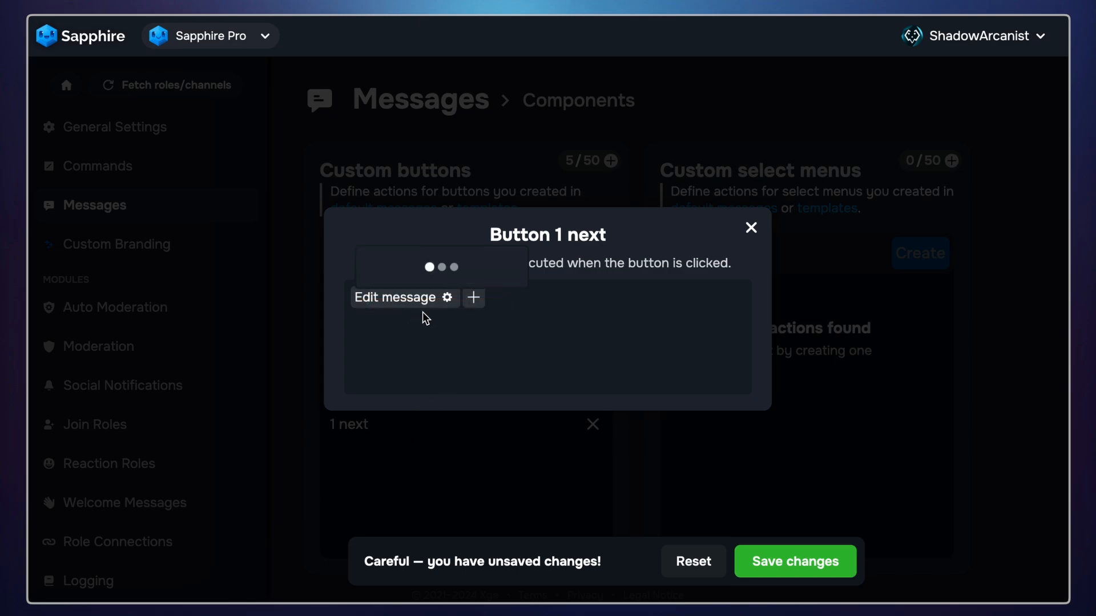
left_click(751, 227)
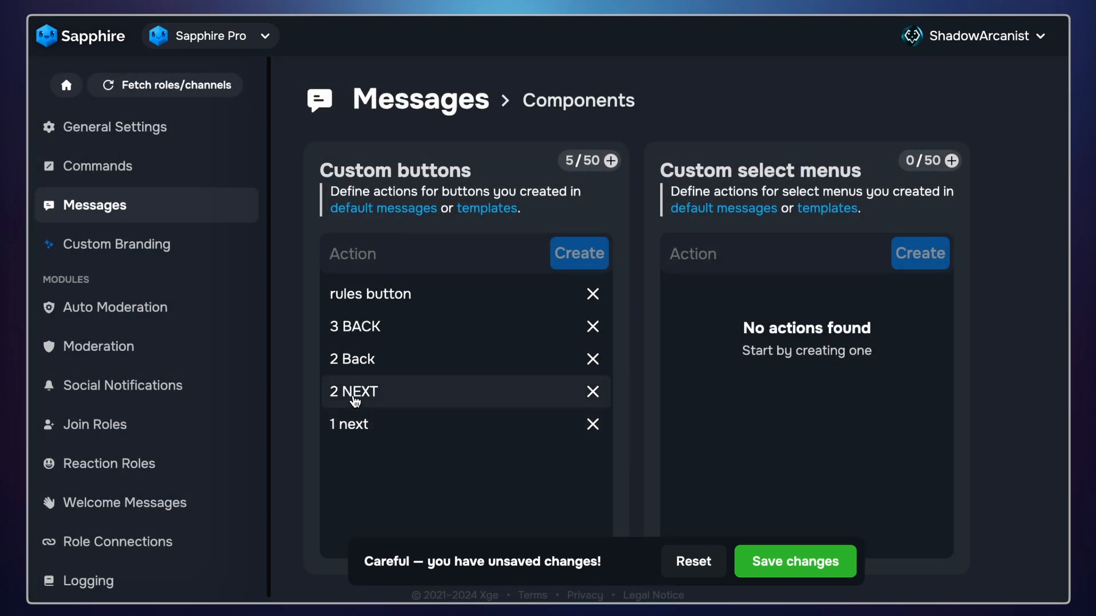
Give the 2 NEXT button an Edit message action that switches to template 3
left_click(352, 391)
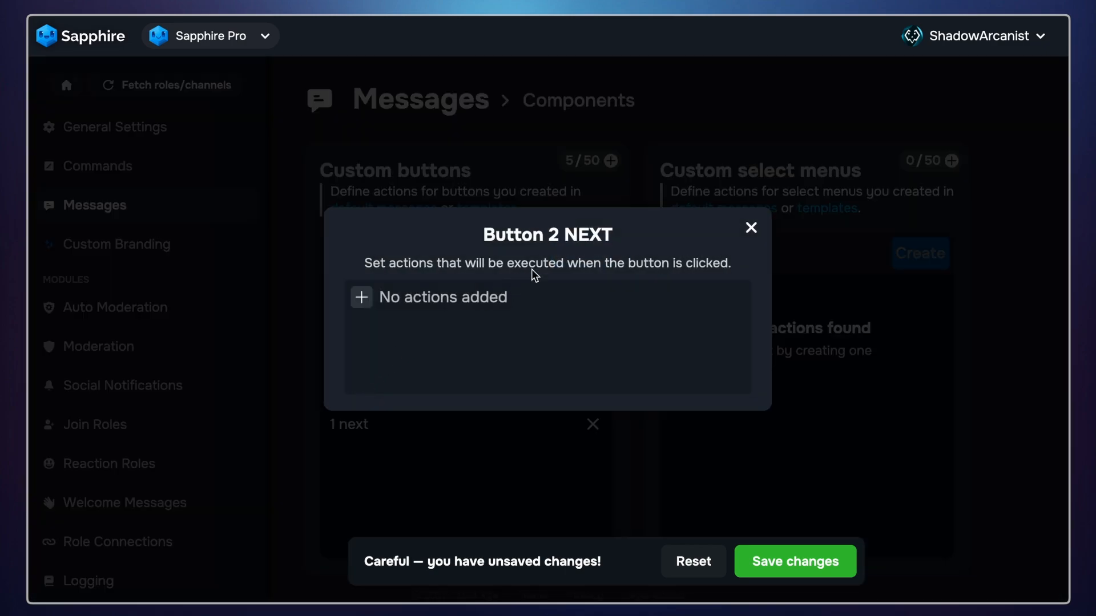
left_click(362, 297)
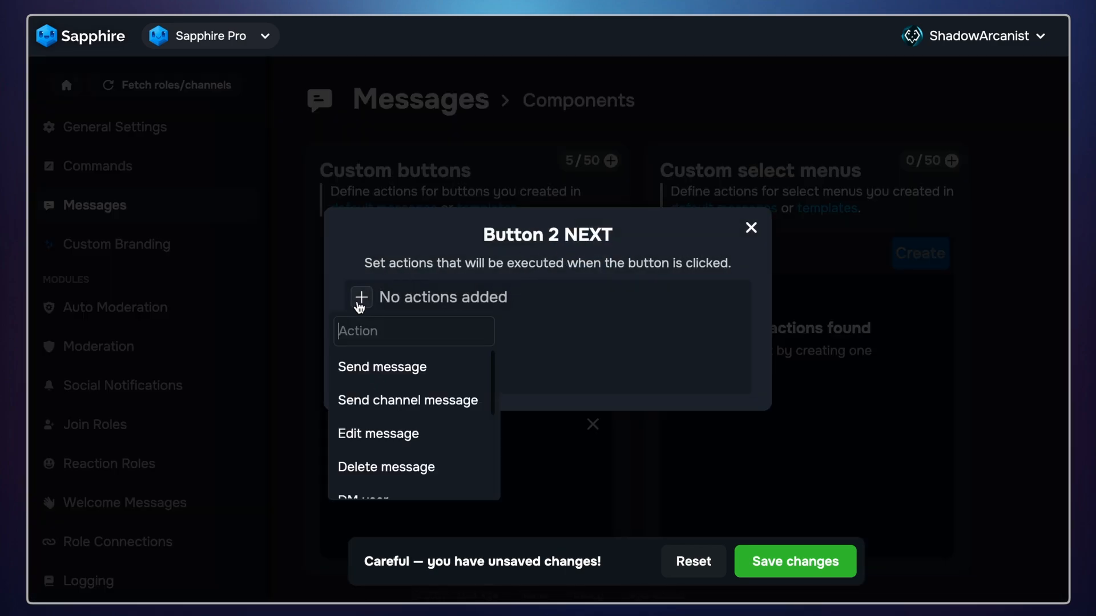
left_click(377, 434)
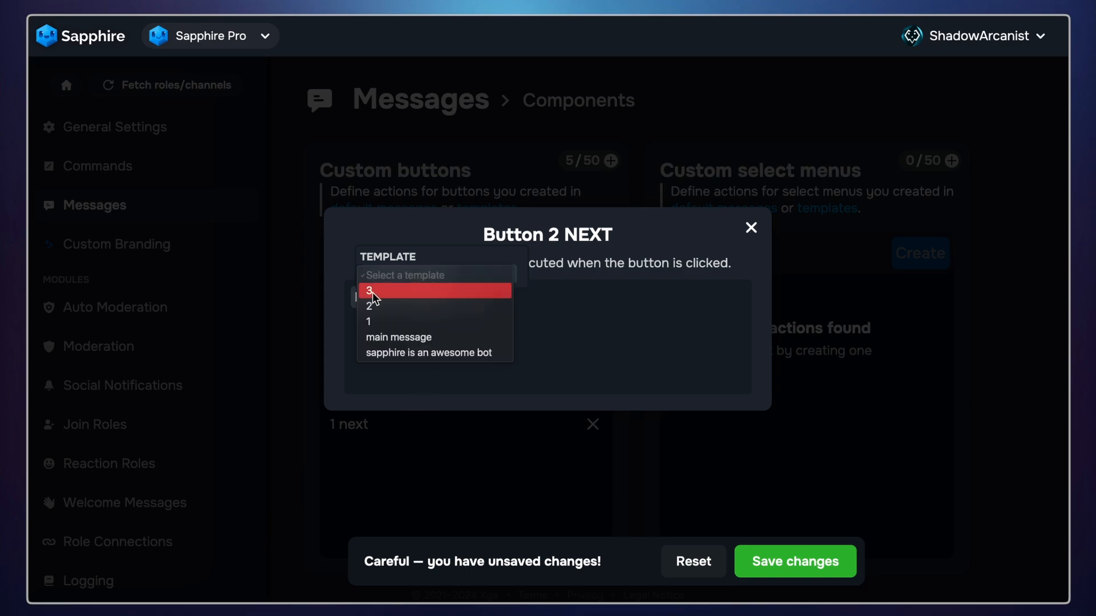
left_click(369, 290)
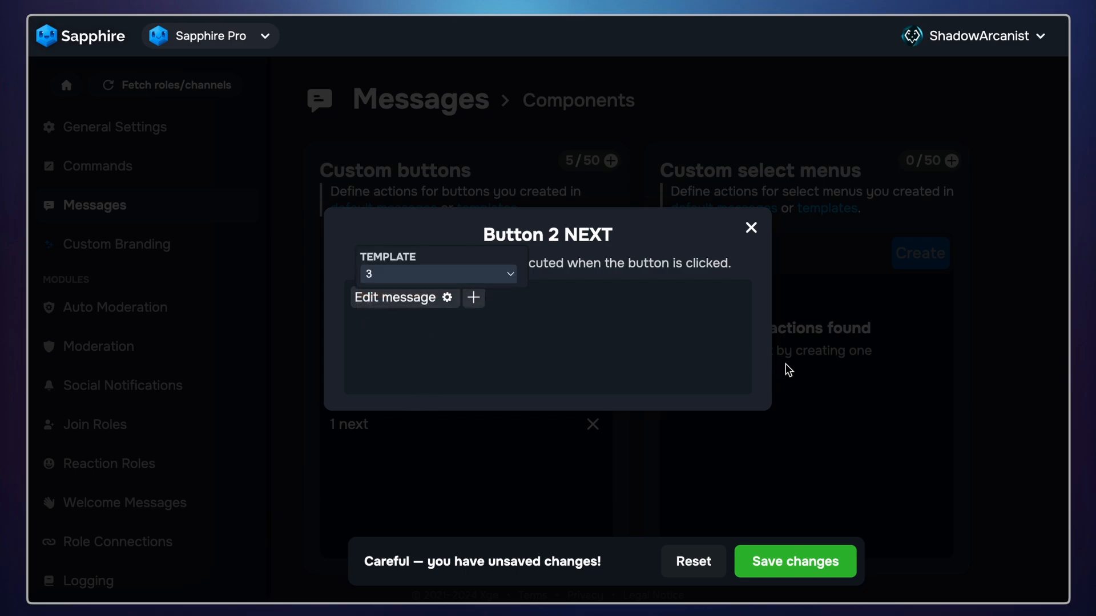
left_click(751, 228)
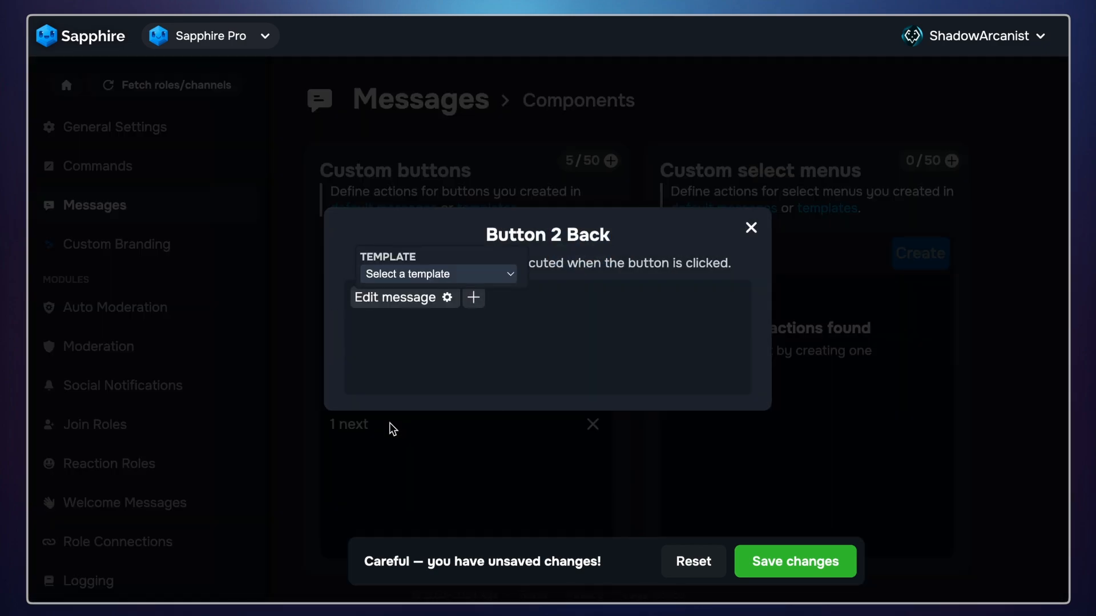
Give the 2 Back button an Edit message action that switches to template 1
left_click(434, 273)
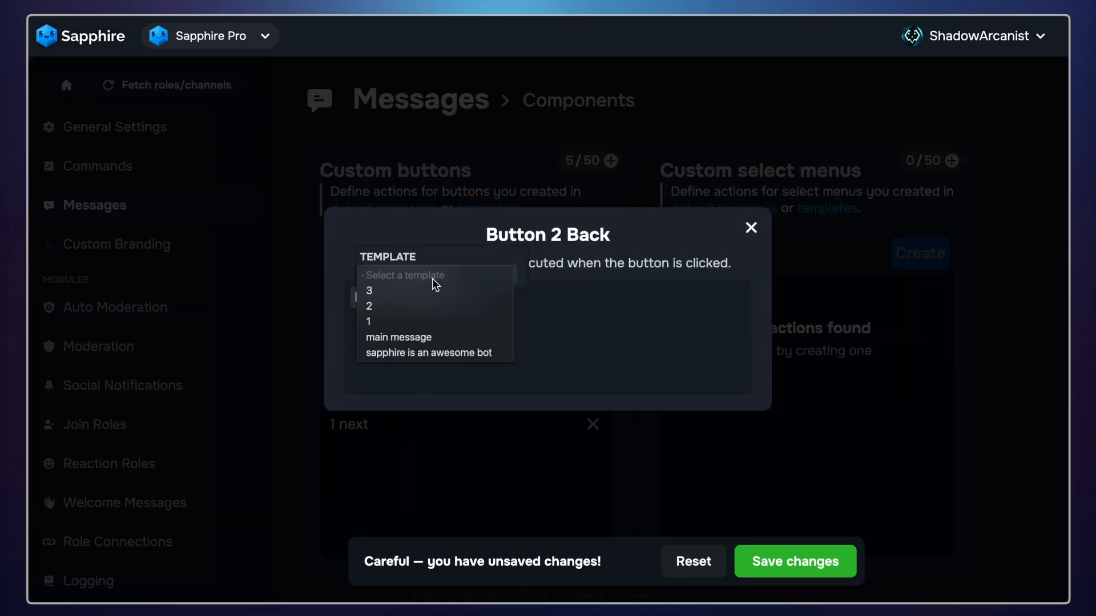
left_click(368, 322)
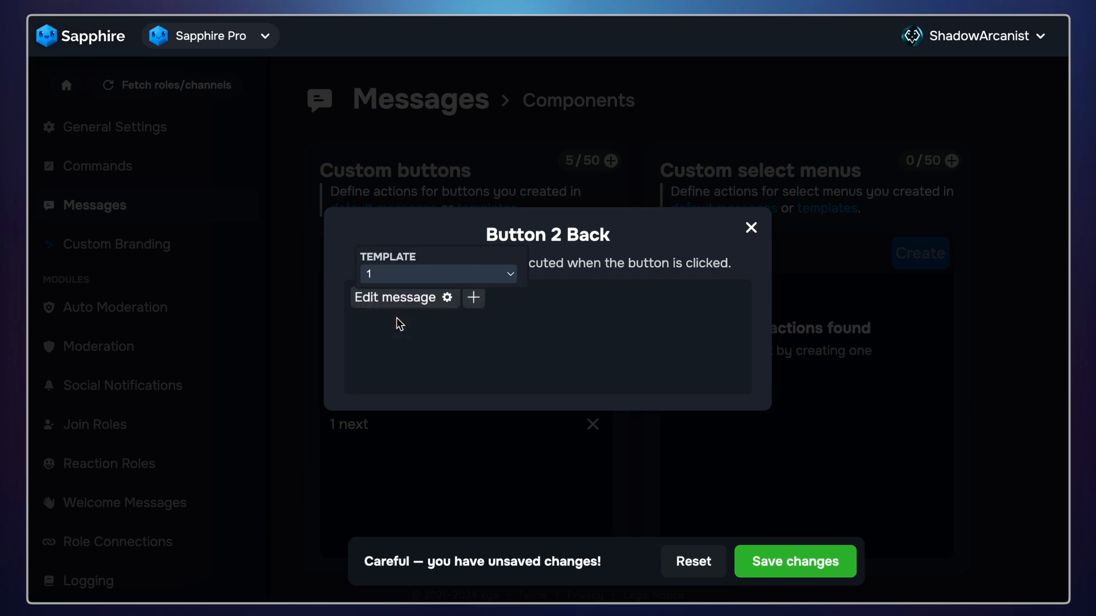
left_click(751, 228)
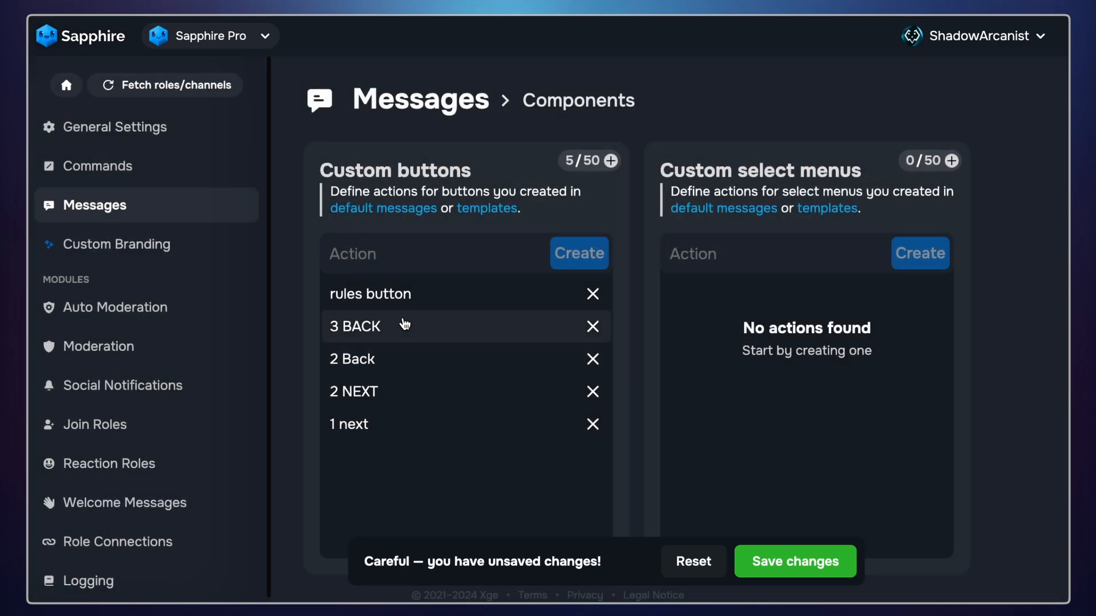
Give the 3 BACK button an Edit message action with its template, then save all button changes
left_click(354, 326)
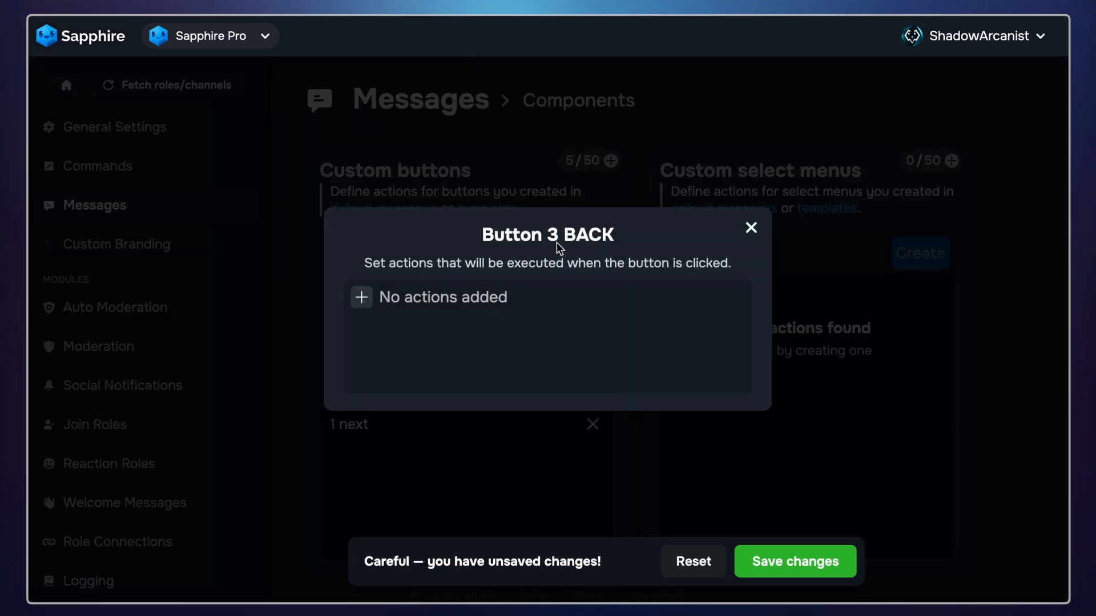
left_click(362, 297)
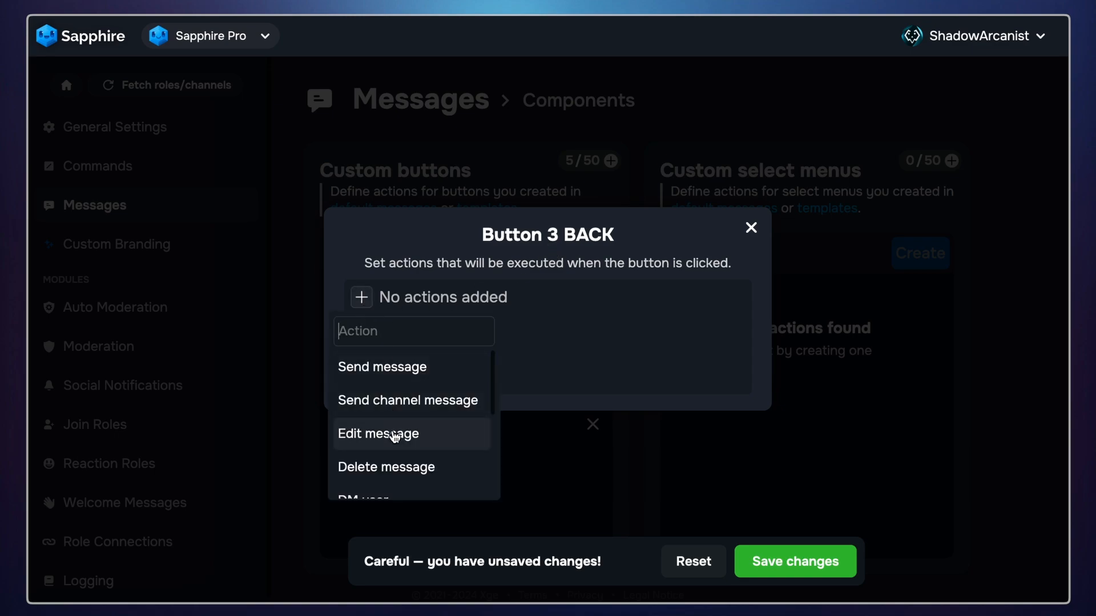
left_click(378, 434)
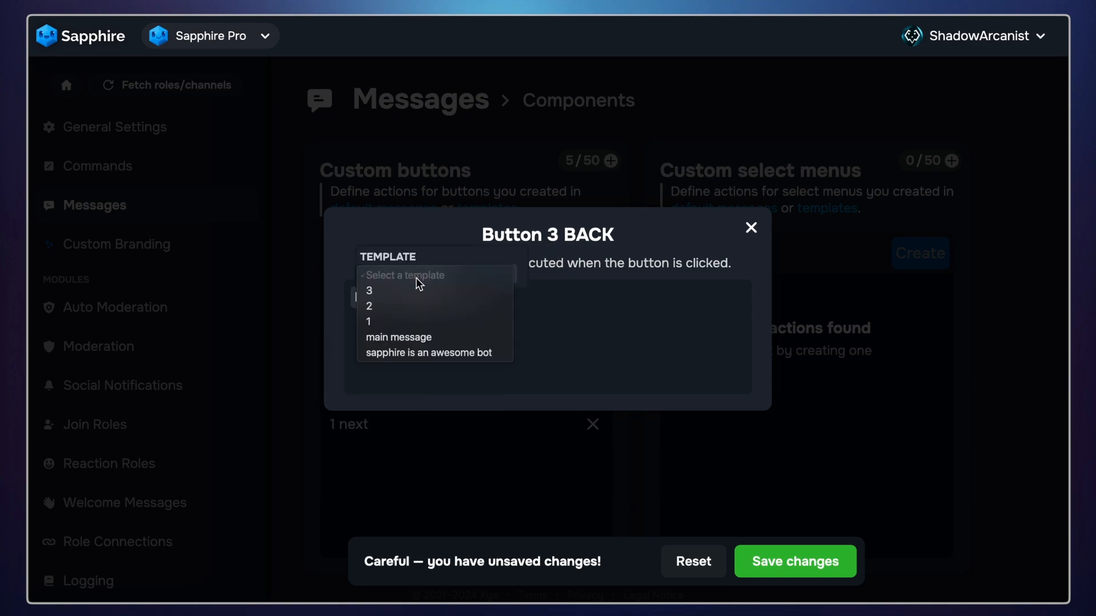
left_click(369, 305)
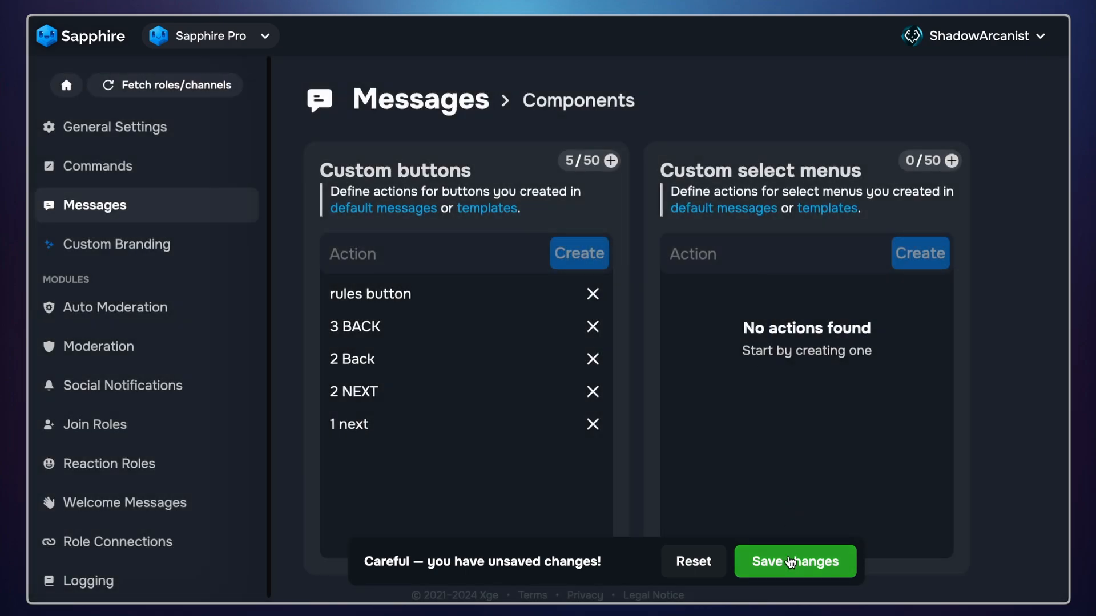
left_click(794, 562)
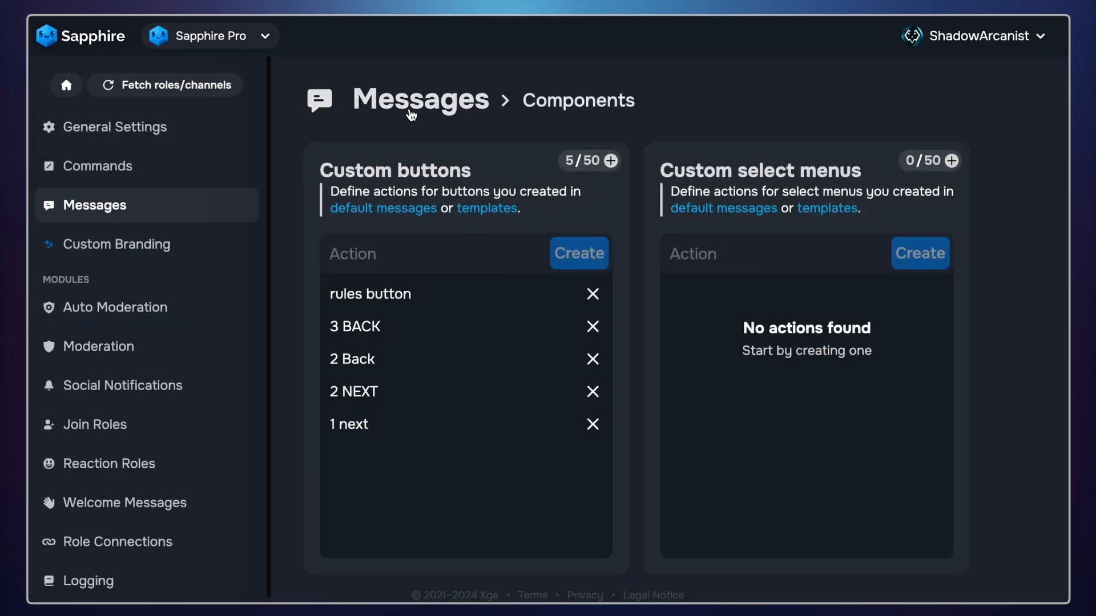
Send the main message template to the #general channel from its Use options
left_click(487, 208)
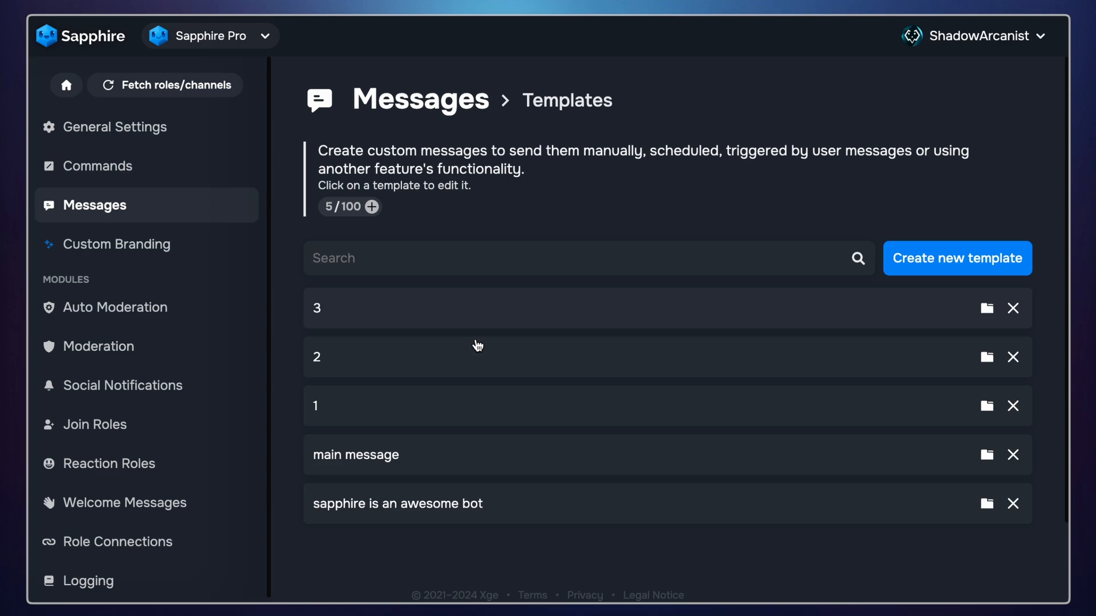
left_click(479, 358)
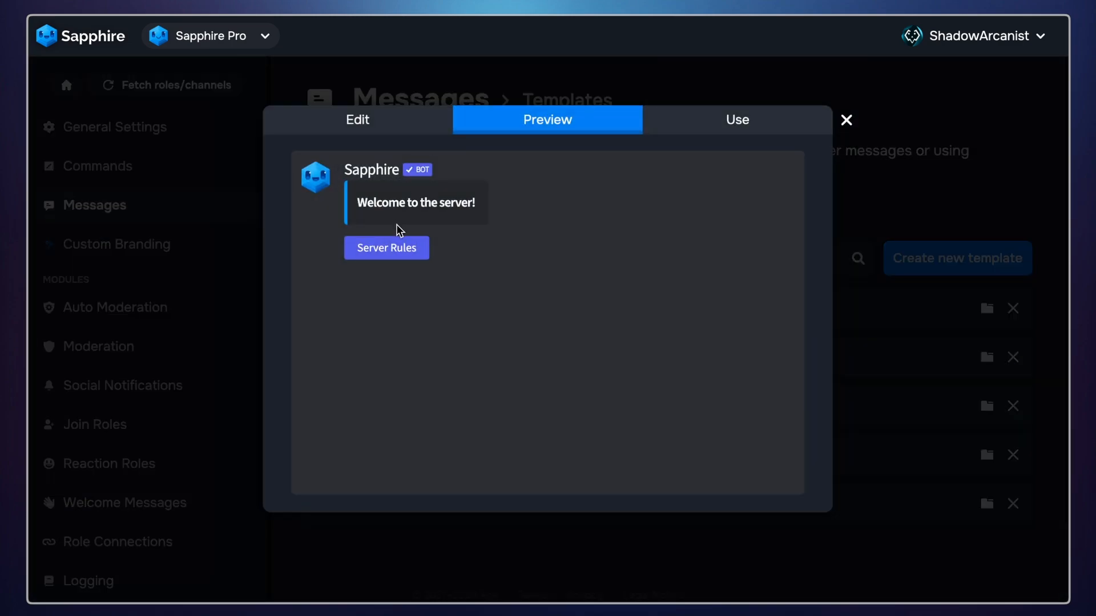
left_click(736, 120)
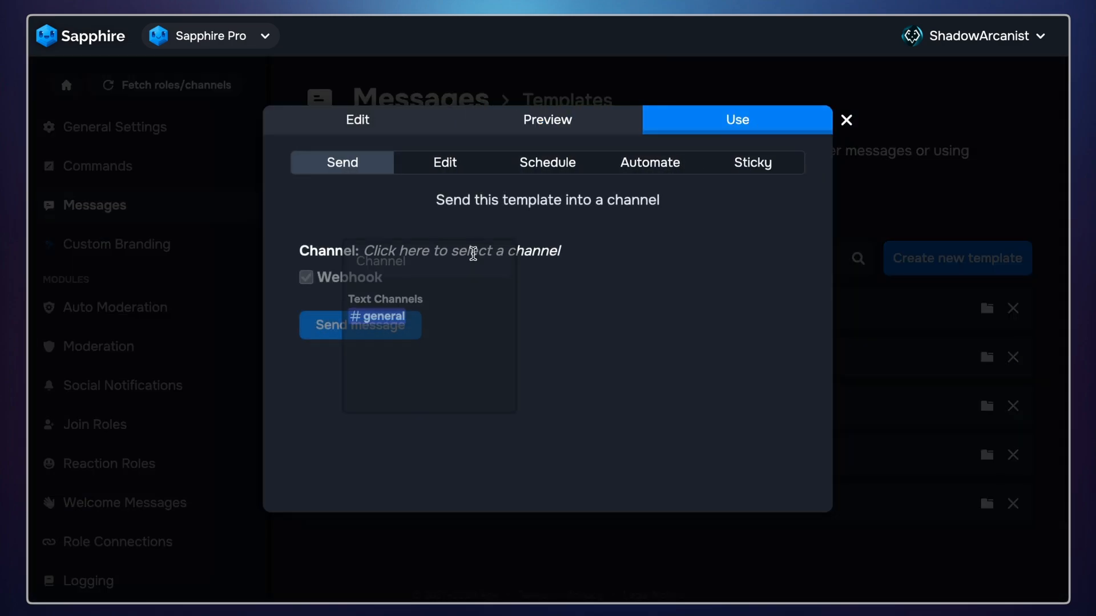
left_click(359, 326)
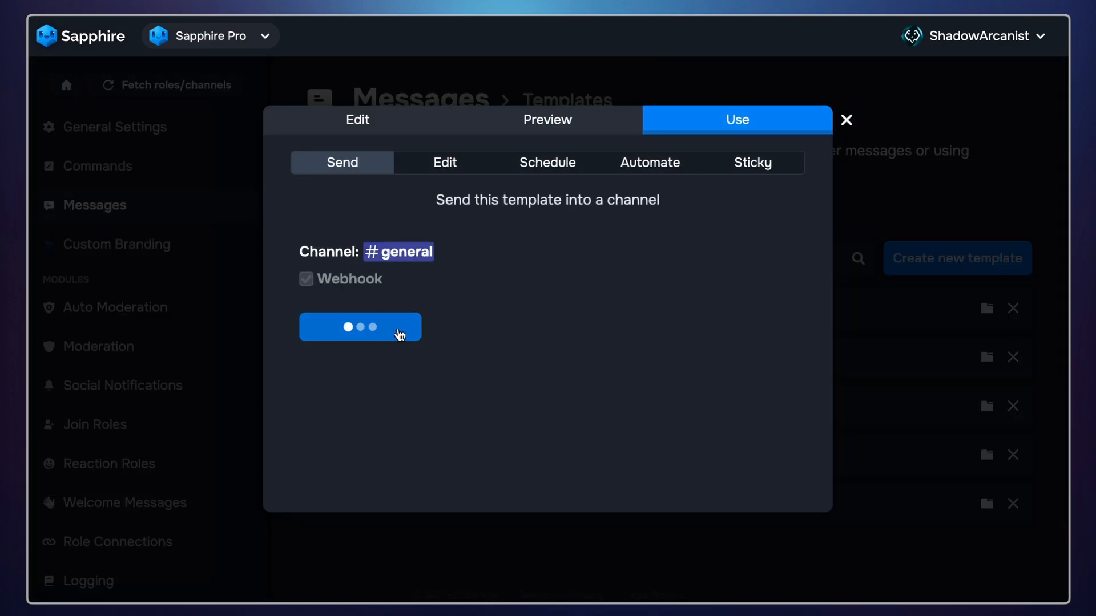
left_click(360, 326)
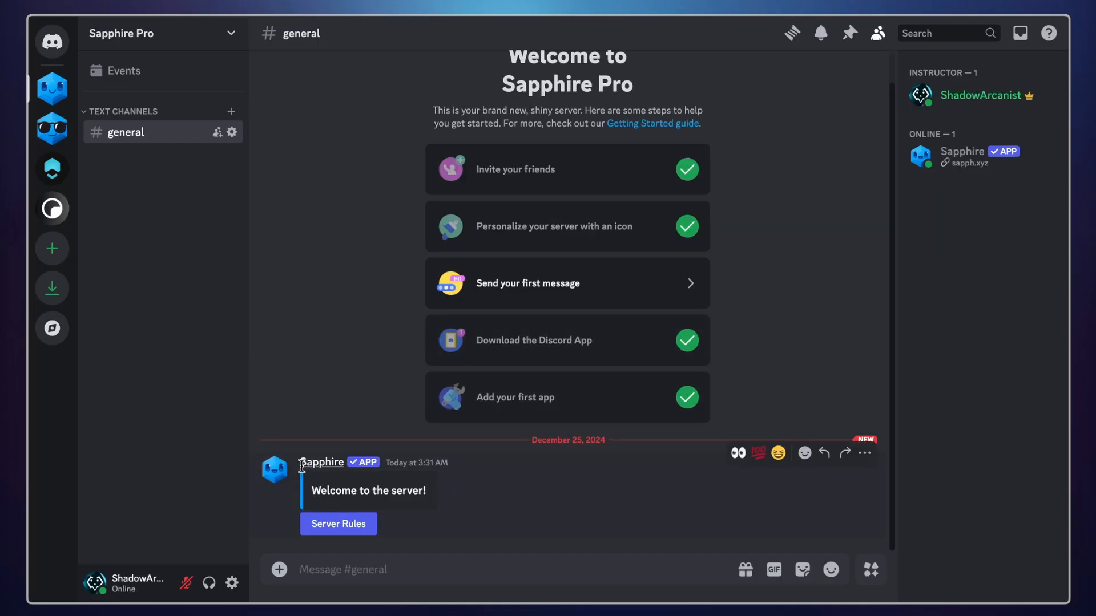
Switch to the Synergy Community server and view its support forum
left_click(338, 524)
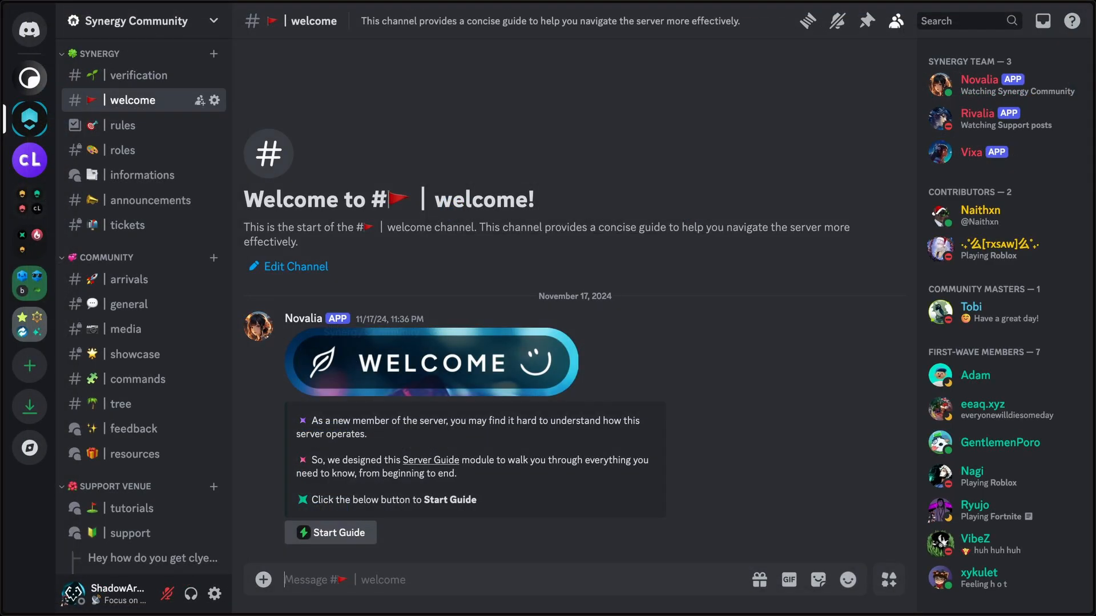
left_click(129, 533)
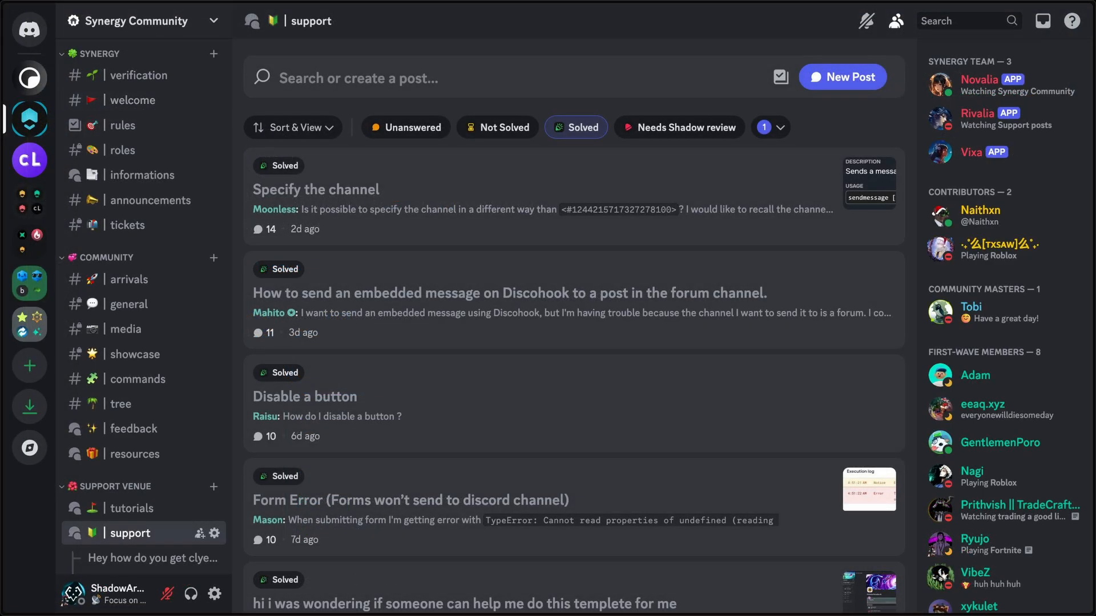